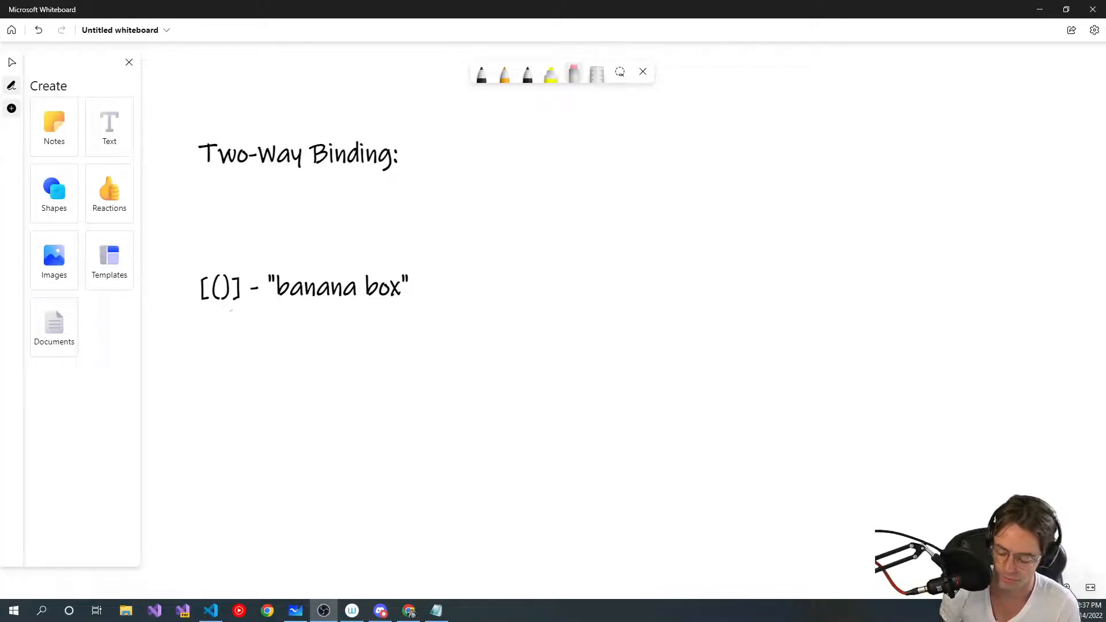
mouse_move(5, 466)
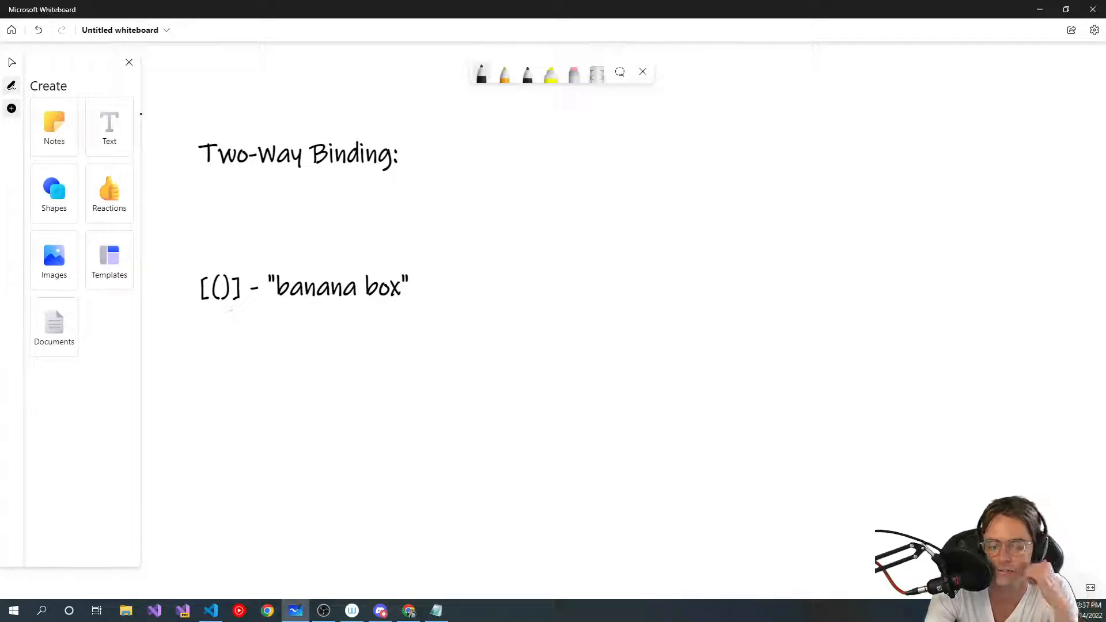
Sketch an input box with a value, up/down arrows, and circle it beside the heading
left_click(558, 177)
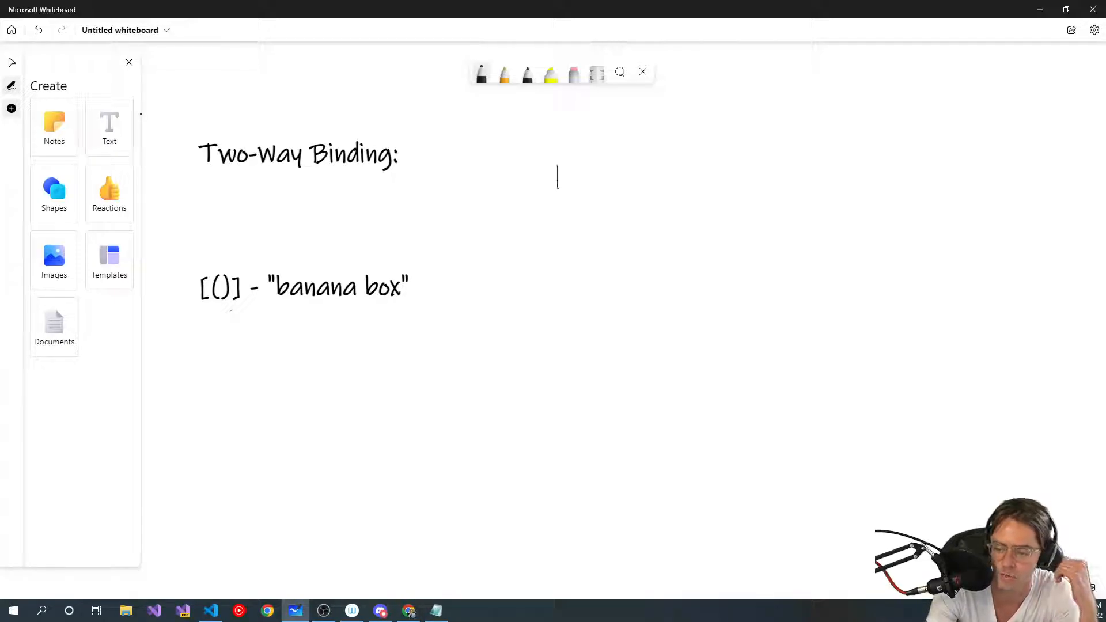
left_click_drag(554, 170, 674, 190)
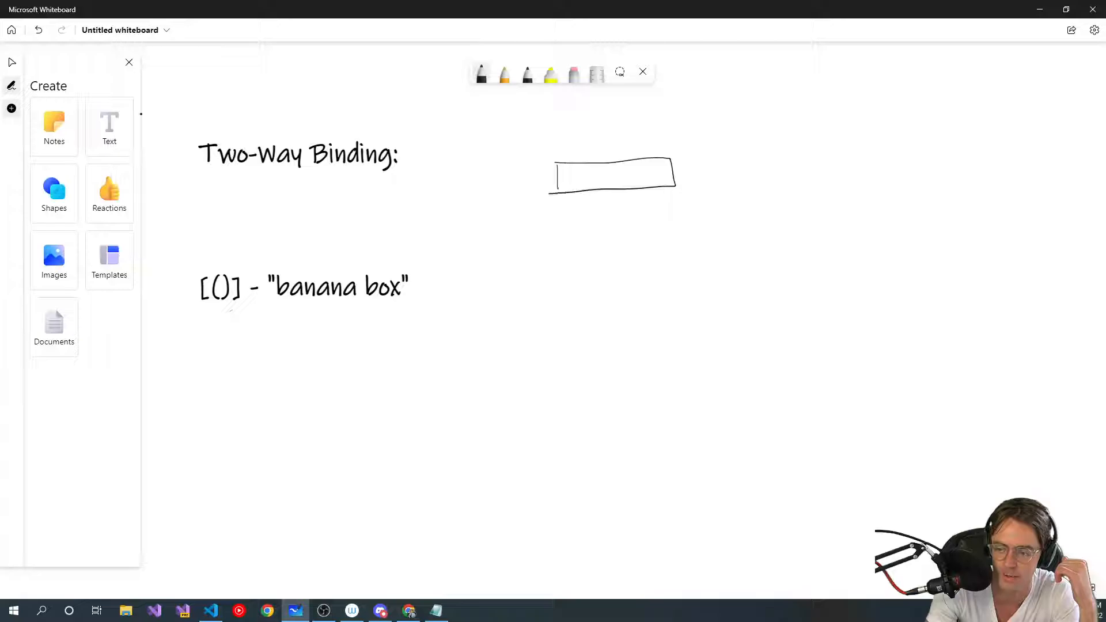
left_click_drag(561, 179, 593, 179)
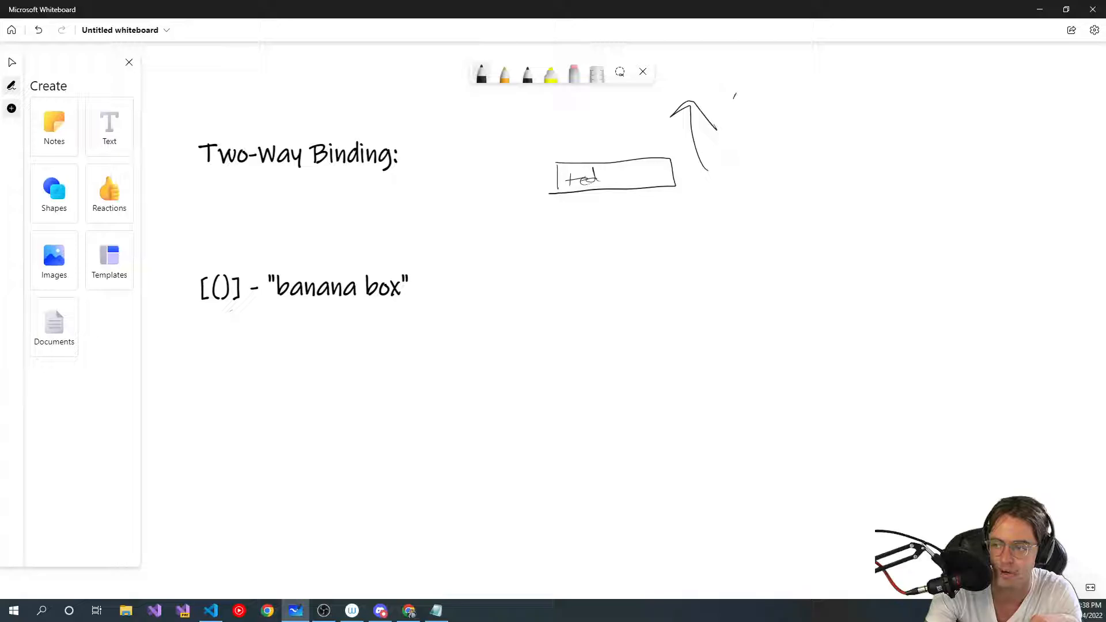
left_click_drag(734, 96, 741, 173)
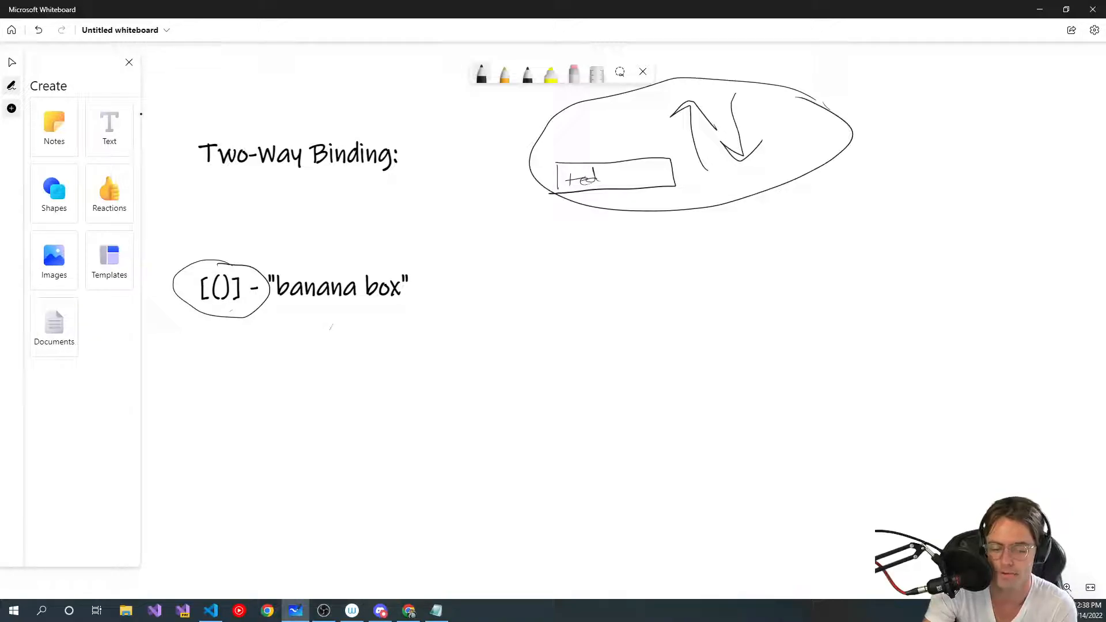
Draw the [( )] banana-box diagram below the note with a downward arrow and circle it
left_click_drag(283, 366, 304, 367)
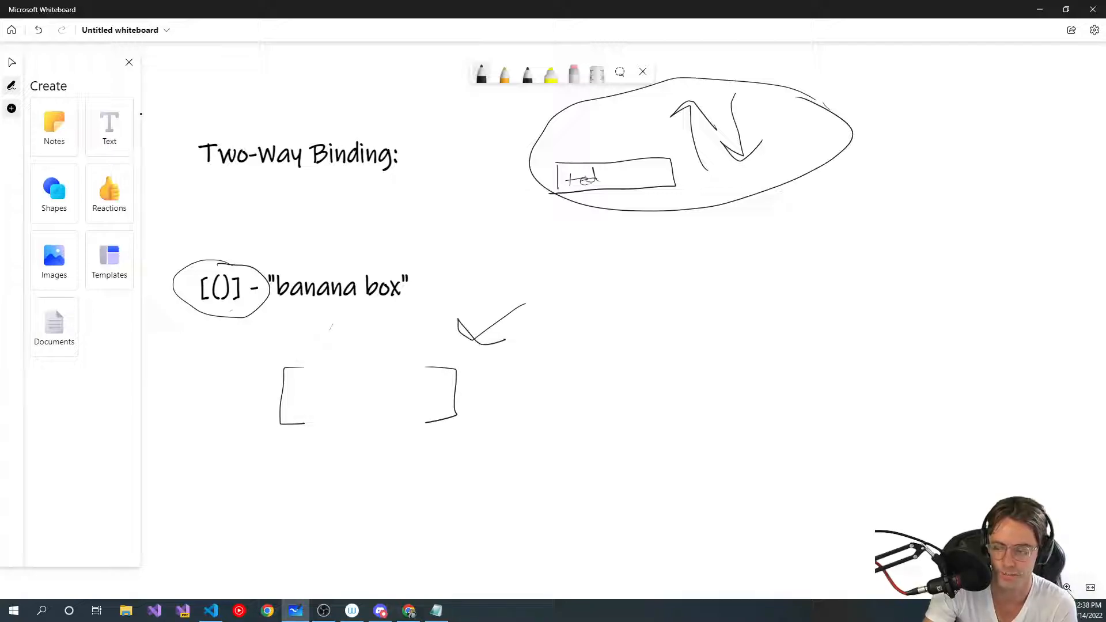
left_click_drag(625, 262, 632, 374)
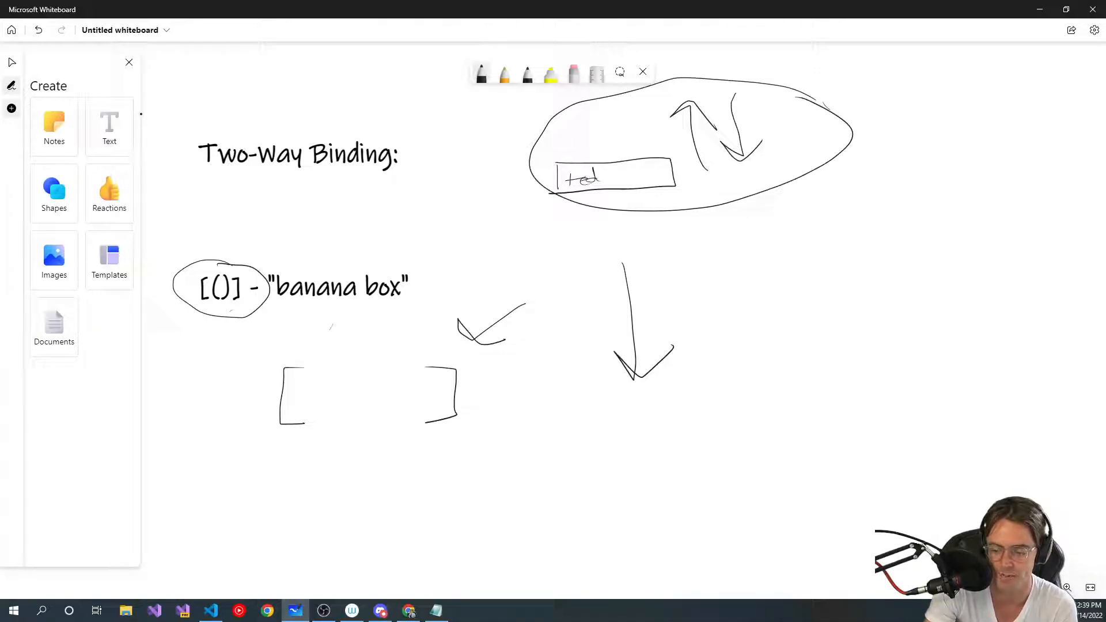
left_click_drag(332, 366, 328, 423)
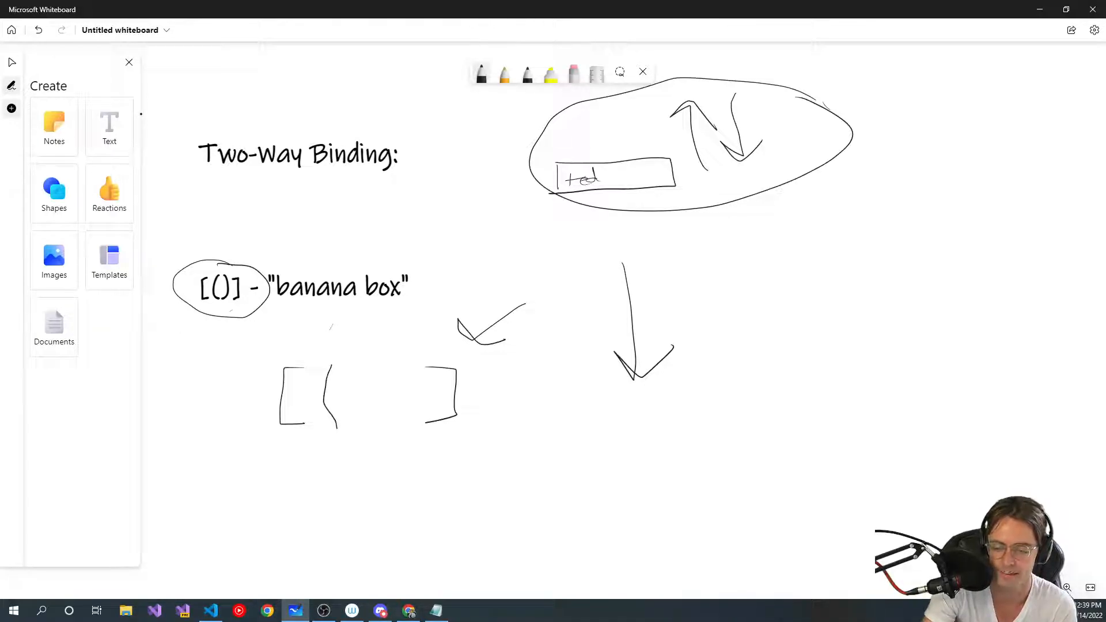
left_click_drag(353, 359, 392, 423)
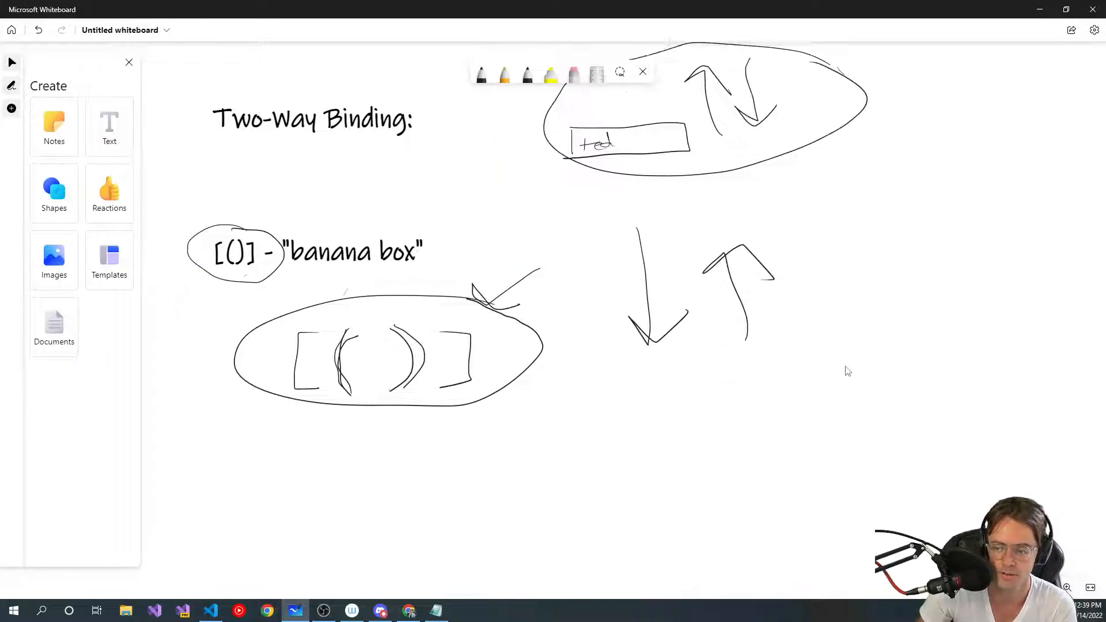
Scroll the canvas down to the binding steps and the favoriteAnimal / ngModel example
scroll("down", 3)
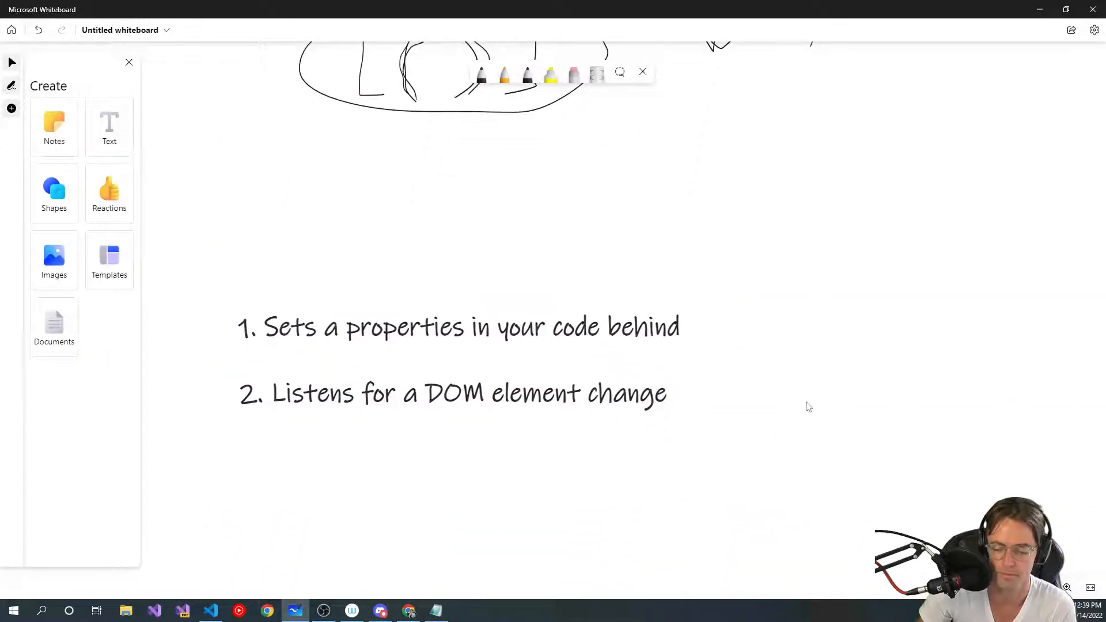
scroll("down", 3)
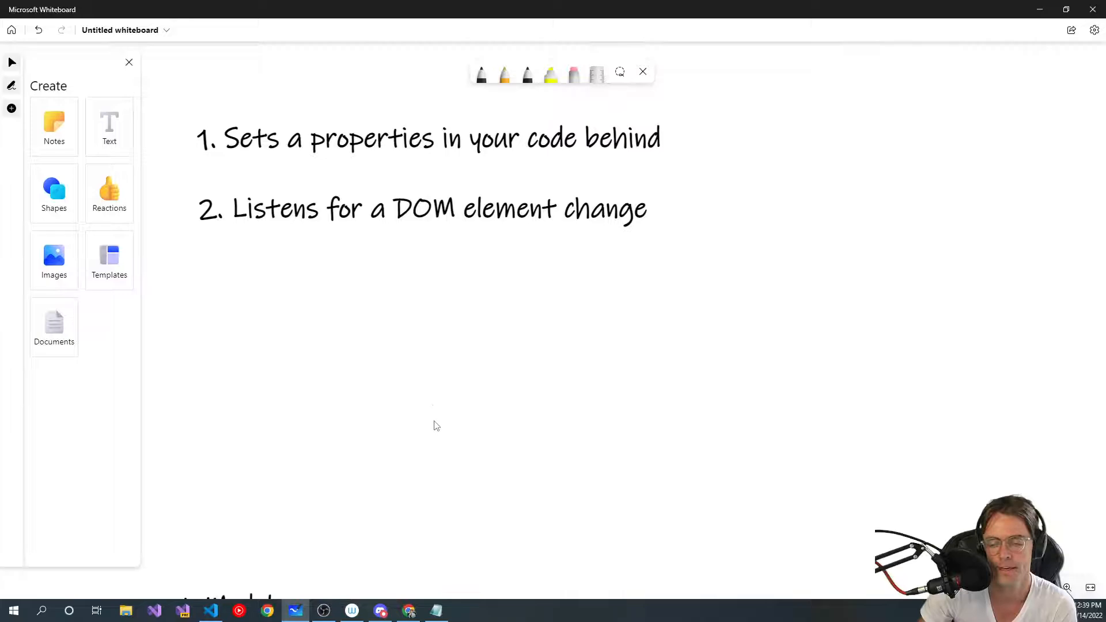
left_click(364, 154)
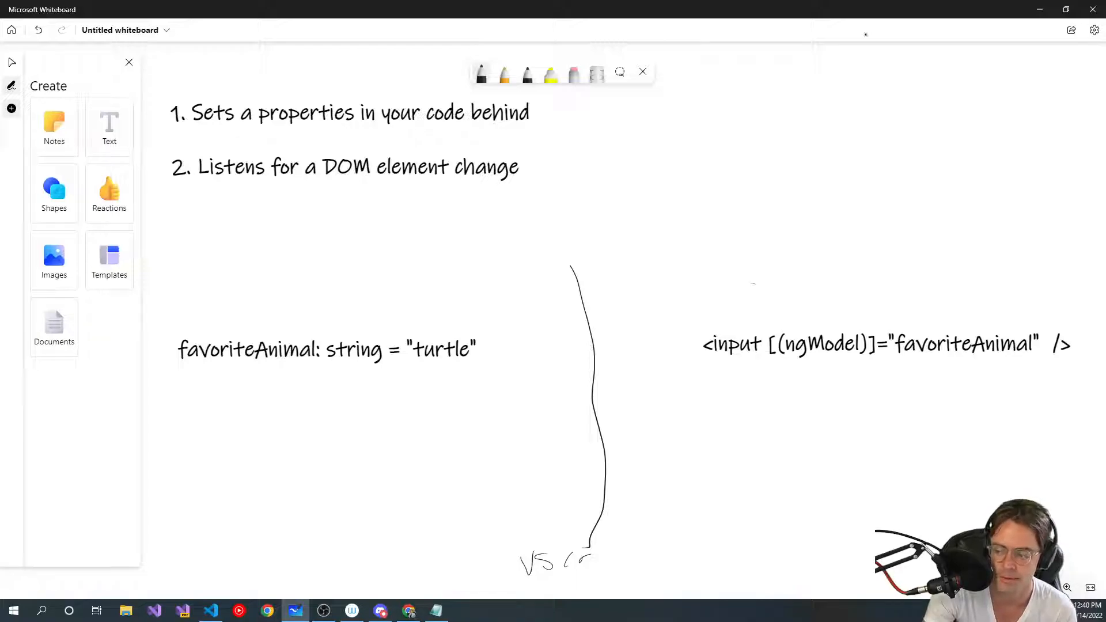
Draw a Set arrow from the property onto the input, underline the DOM element change step, then clear the drawings
left_click_drag(744, 250, 766, 303)
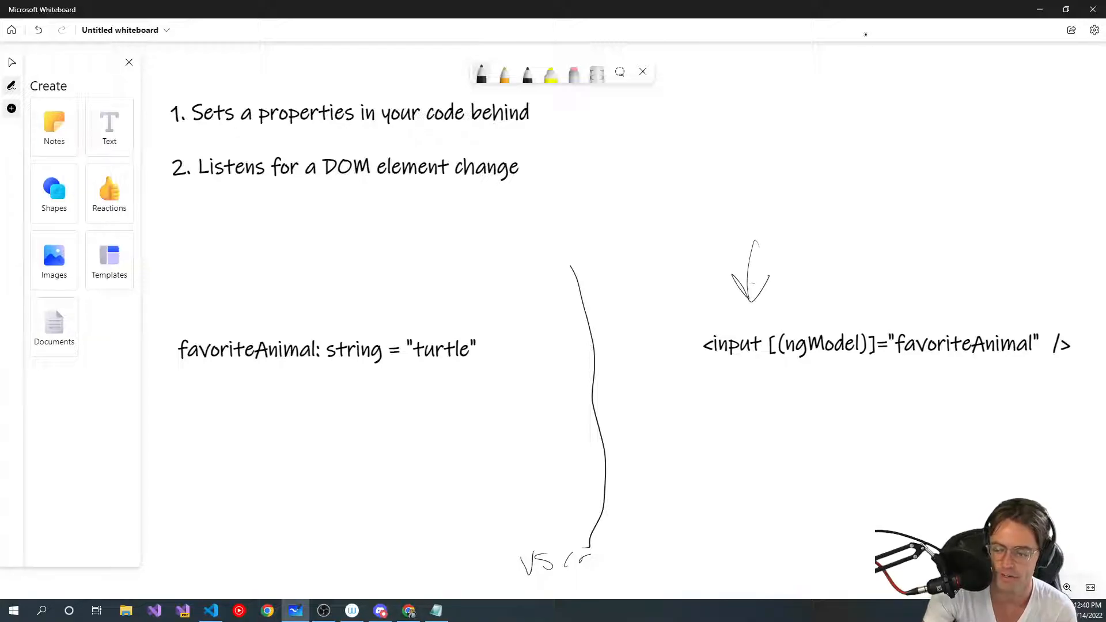
left_click_drag(283, 332, 918, 286)
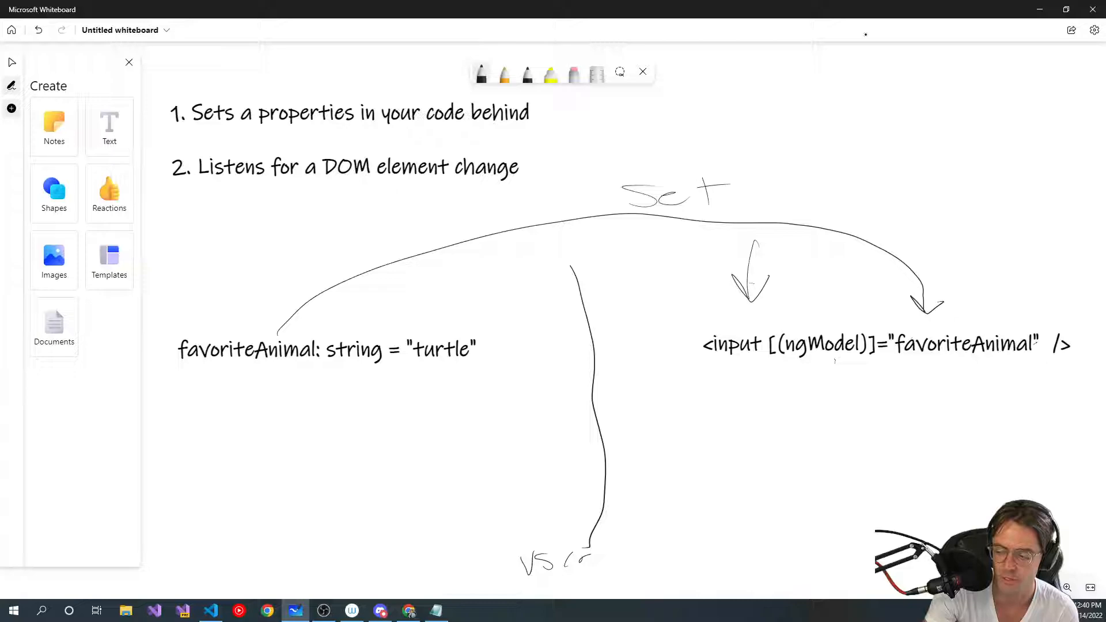
left_click_drag(401, 186, 501, 187)
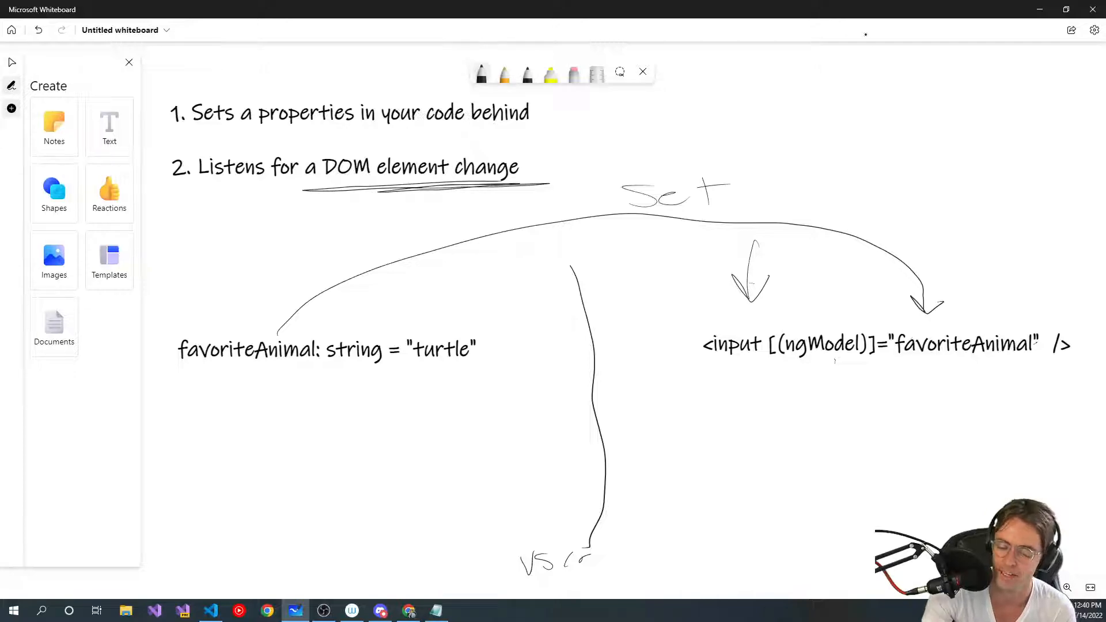
left_click(11, 61)
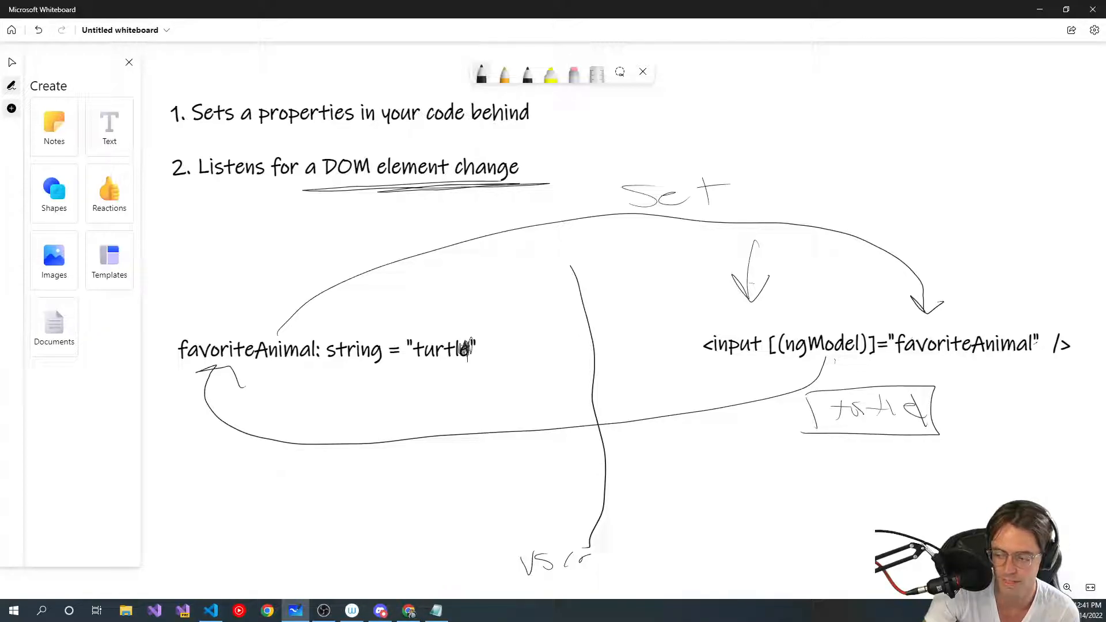
left_click(886, 346)
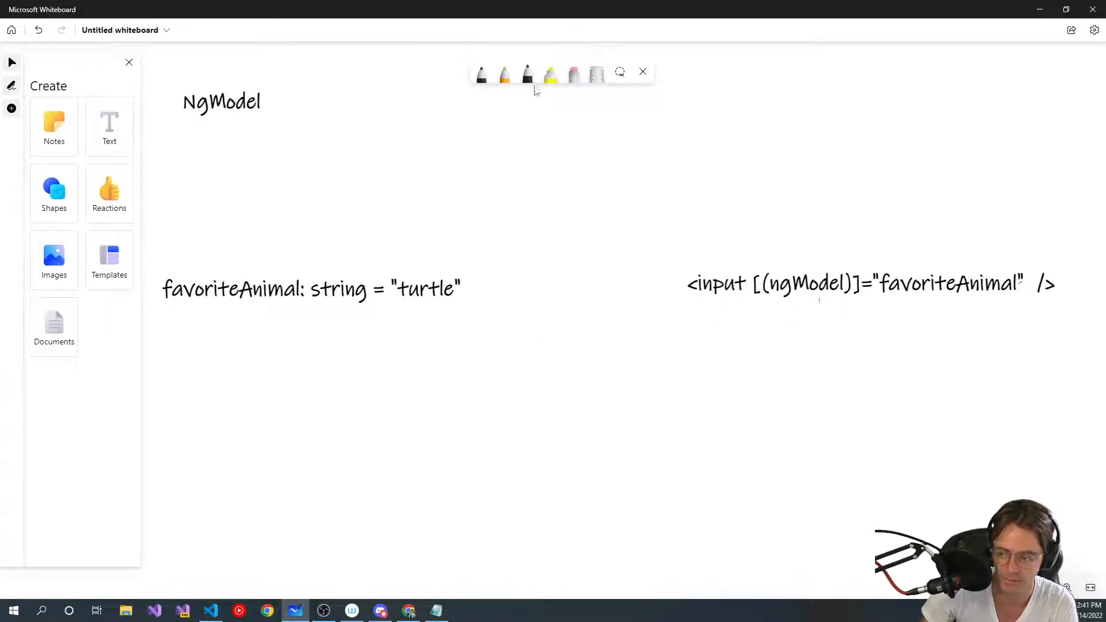
Draw a divider between property and input, writing 'ngModel' above the input and 'validation' under the property
left_click_drag(569, 177, 621, 593)
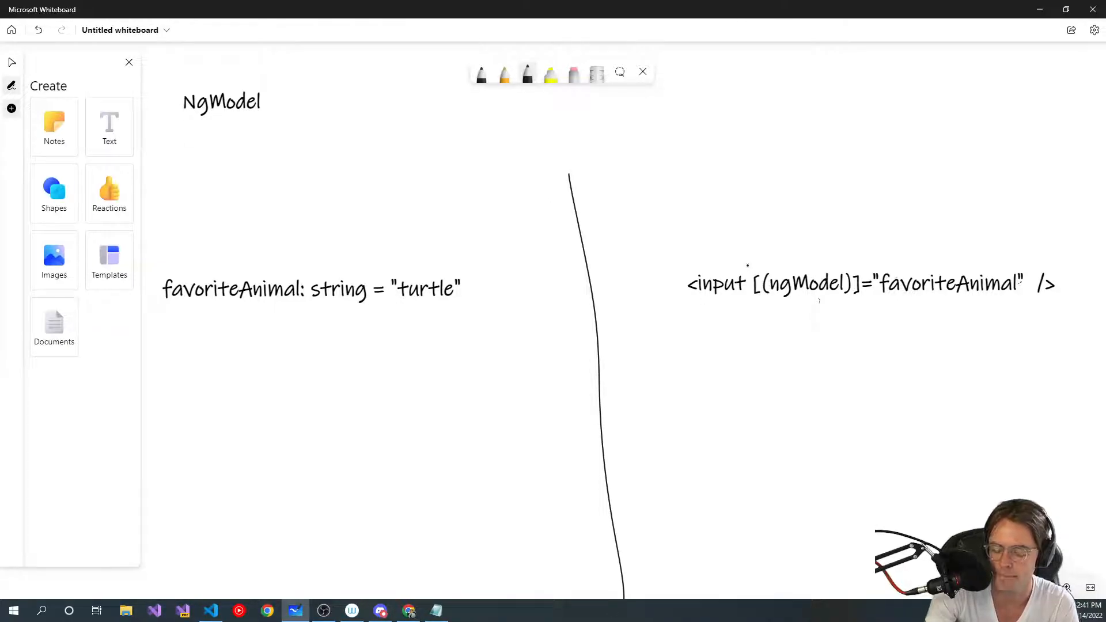
left_click_drag(624, 163, 664, 152)
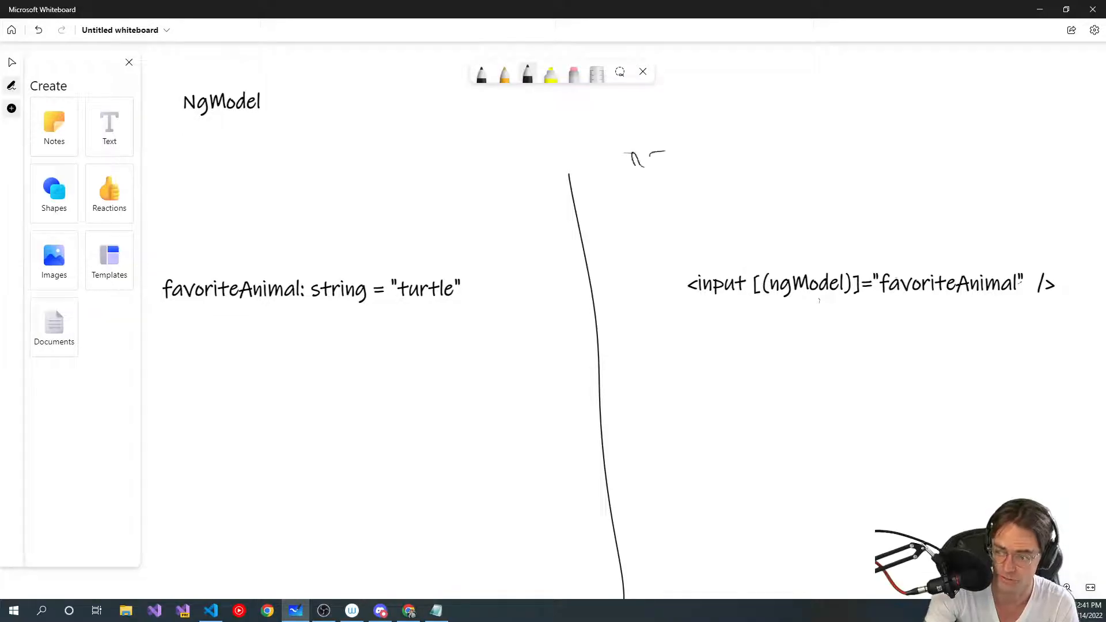
left_click_drag(625, 159, 762, 141)
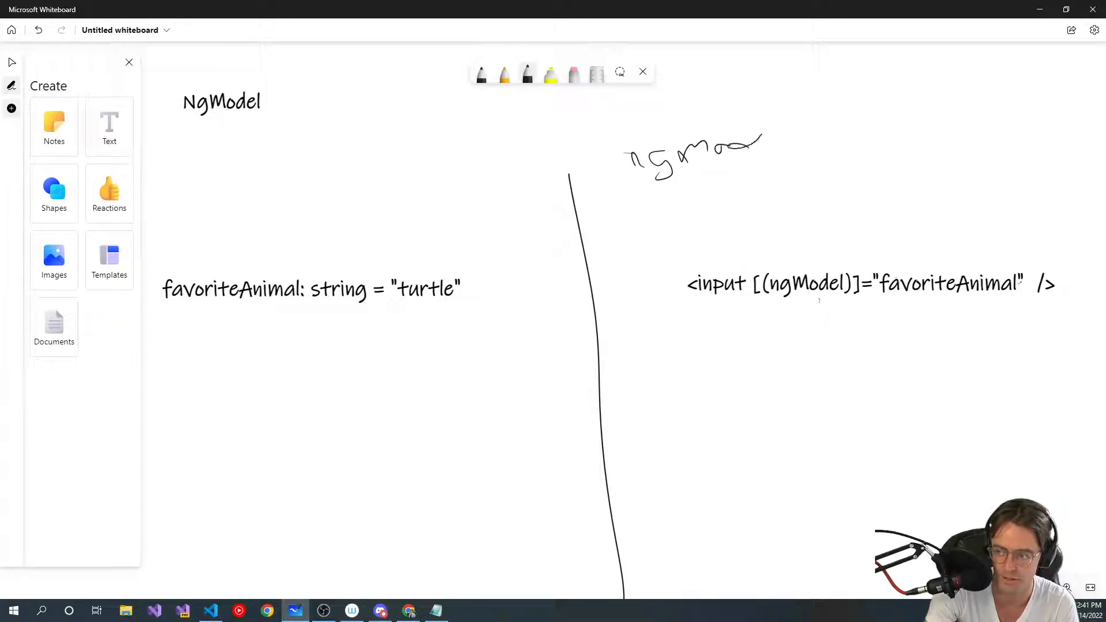
left_click_drag(762, 149, 801, 140)
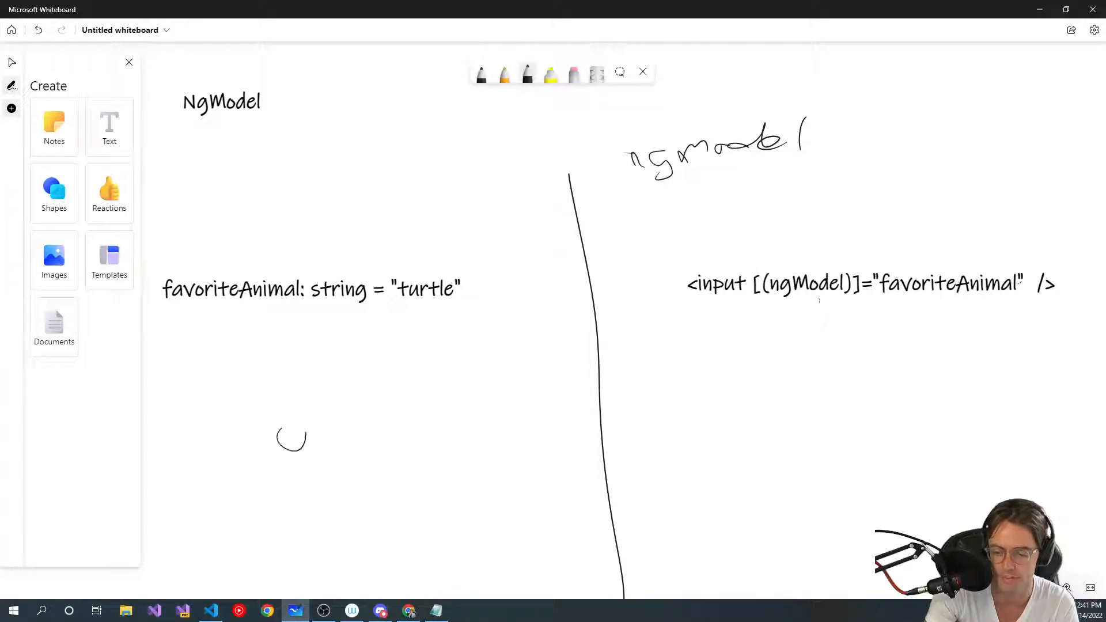
left_click_drag(279, 434, 438, 413)
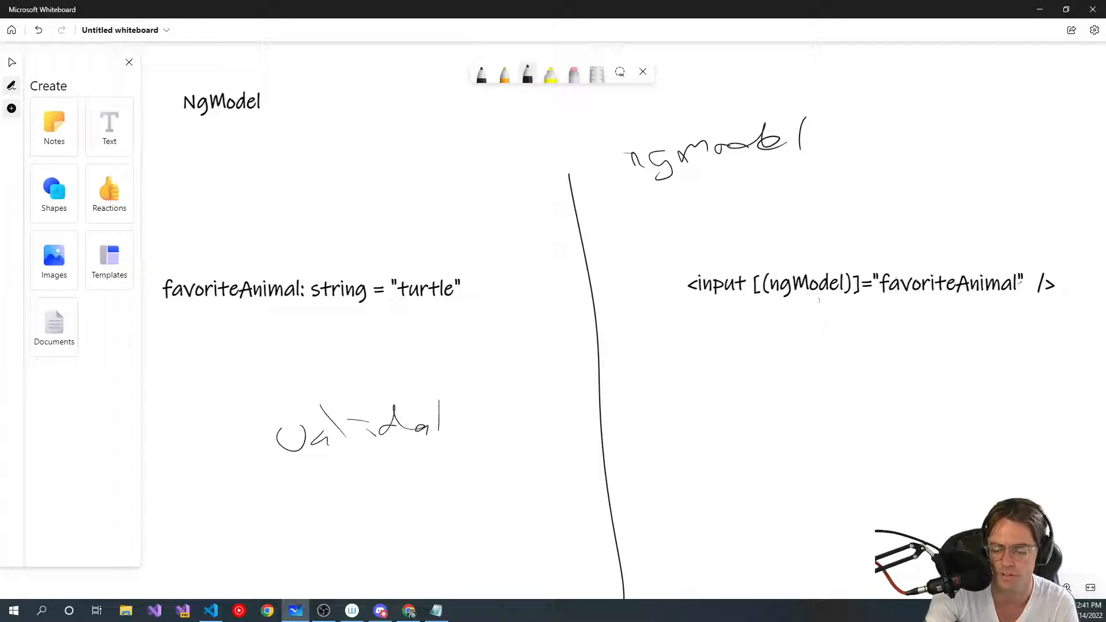
left_click_drag(444, 420, 532, 420)
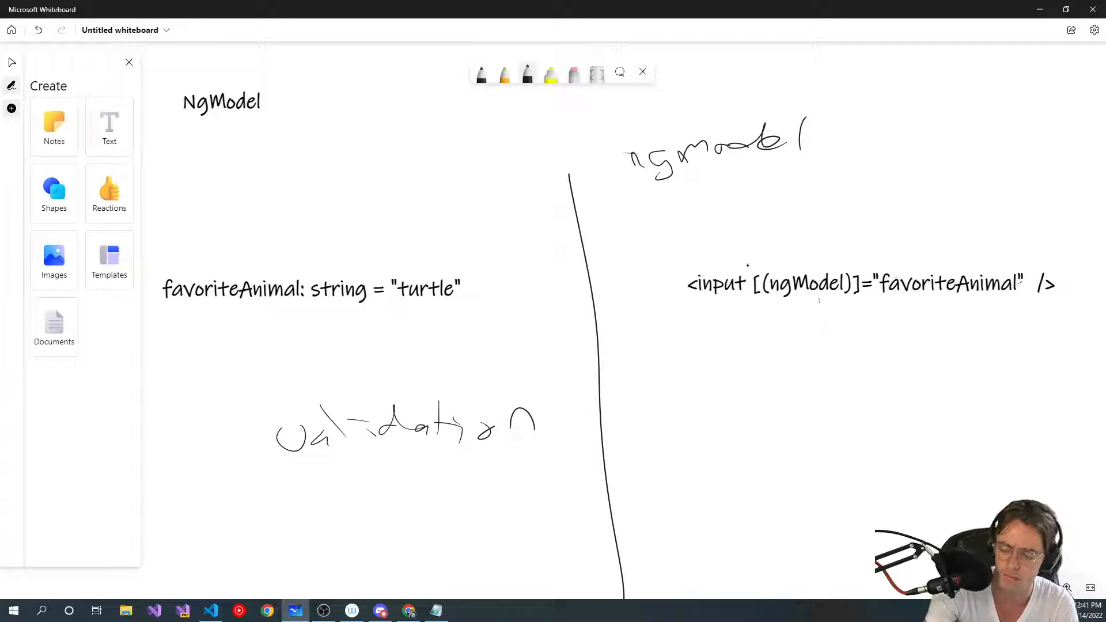
Circle ngModel in the markup and the favoriteAnimal property, linking them with arrows
left_click_drag(762, 282, 855, 282)
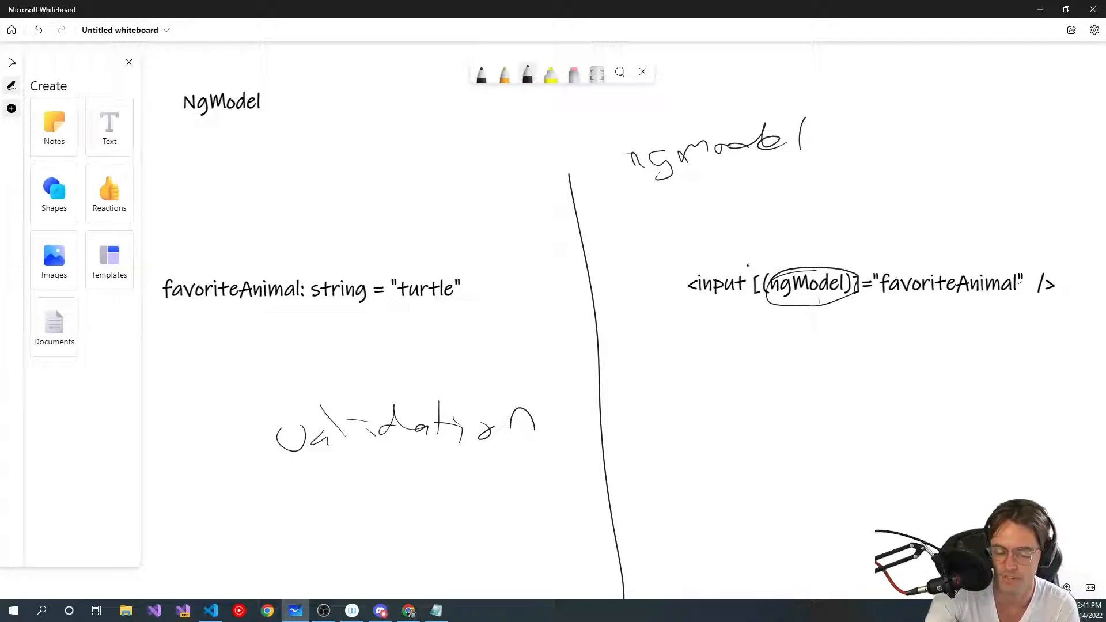
left_click_drag(445, 257, 942, 254)
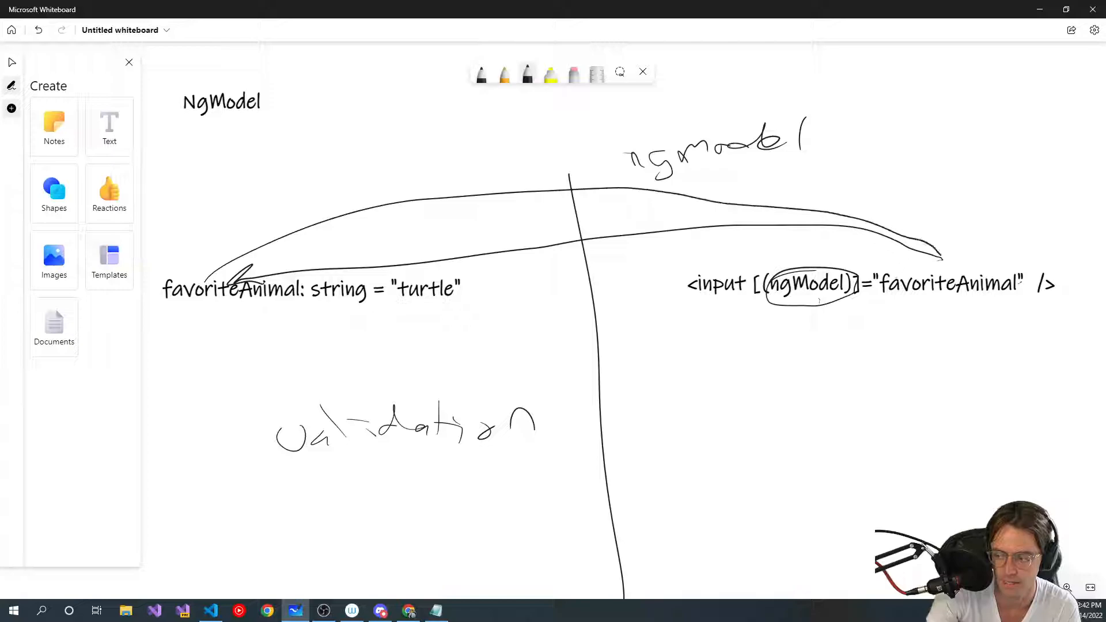
left_click_drag(479, 219, 945, 254)
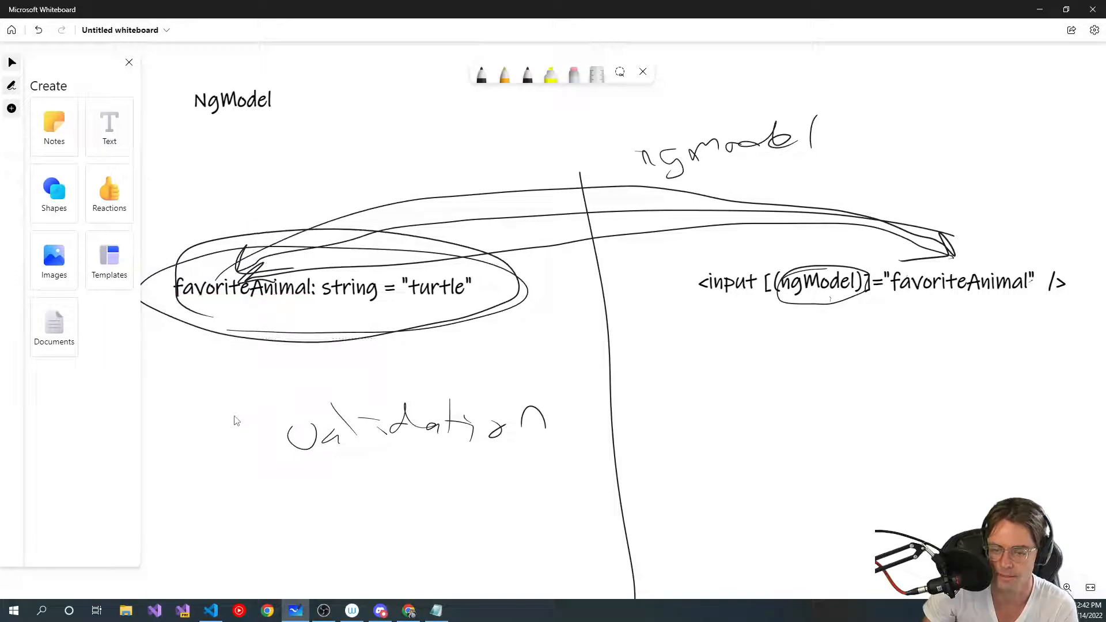
mouse_move(274, 525)
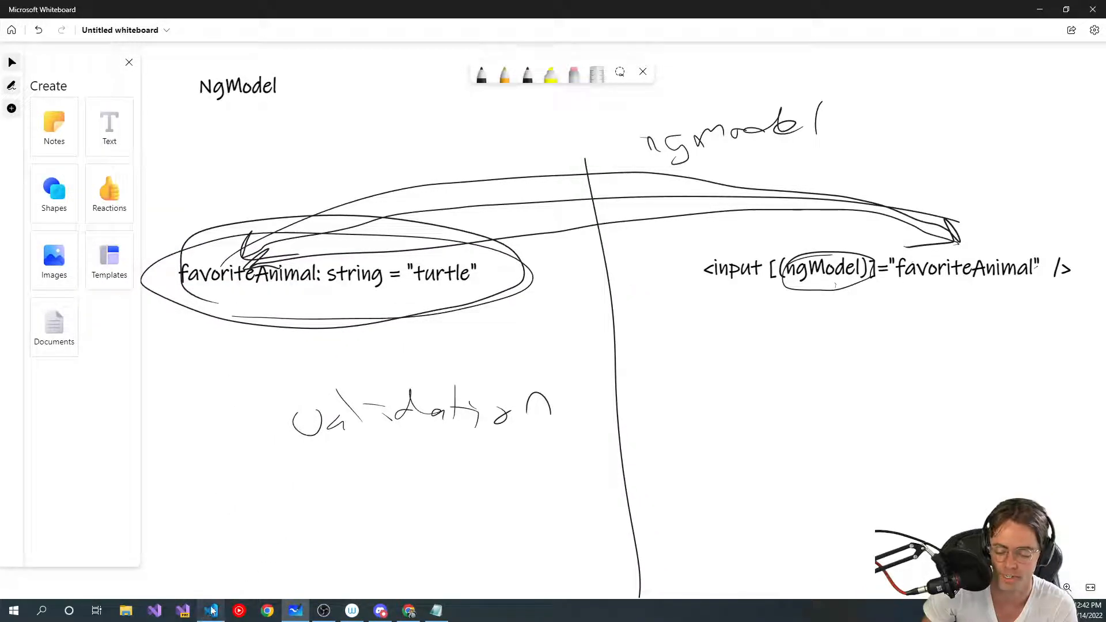
Declare favoriteAnimal: string = "turtle" in AppComponent and begin an <input in the template
left_click(211, 611)
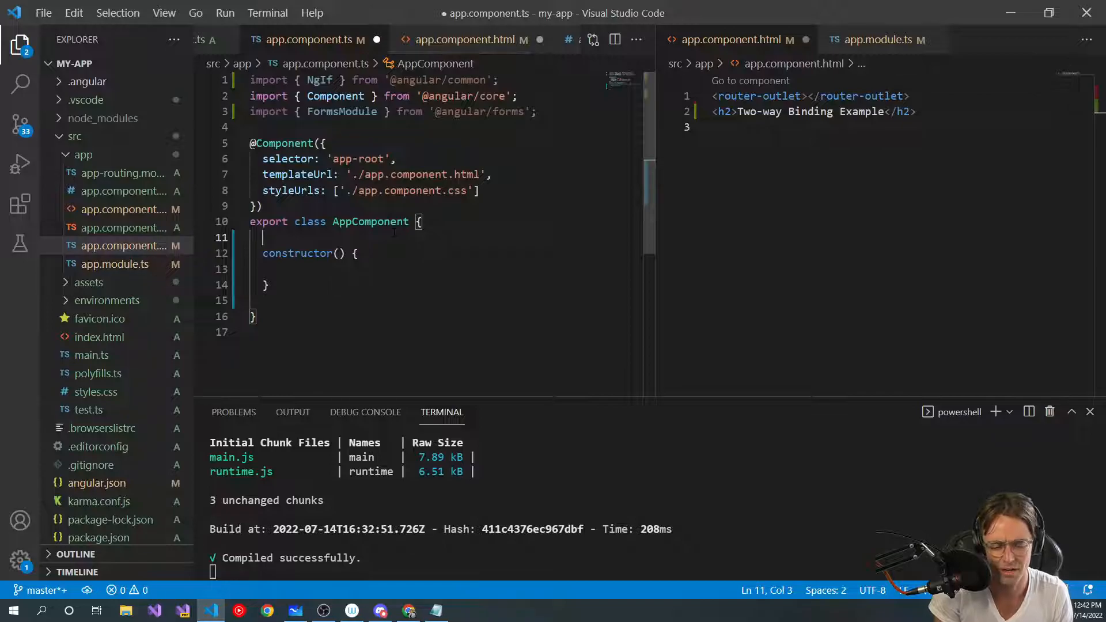
type("m")
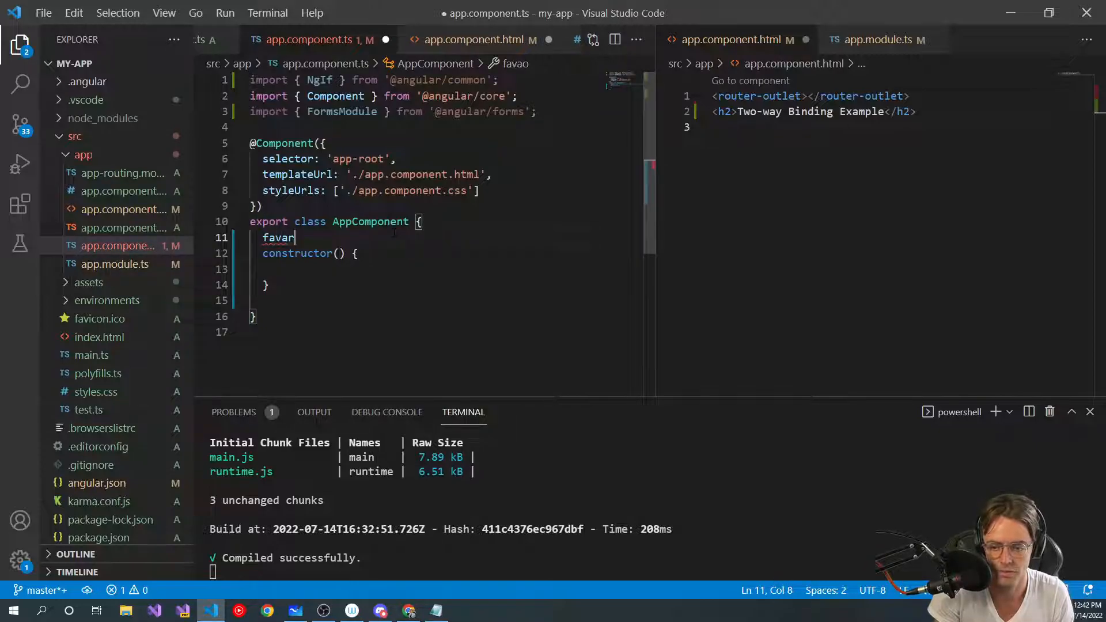
type("o")
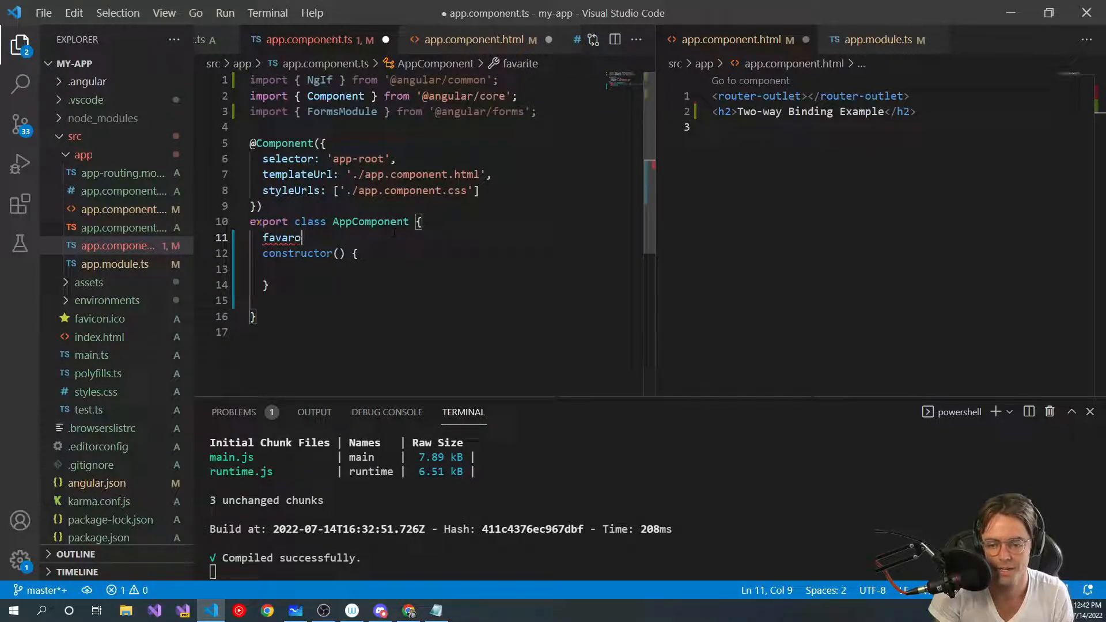
key("Backspace")
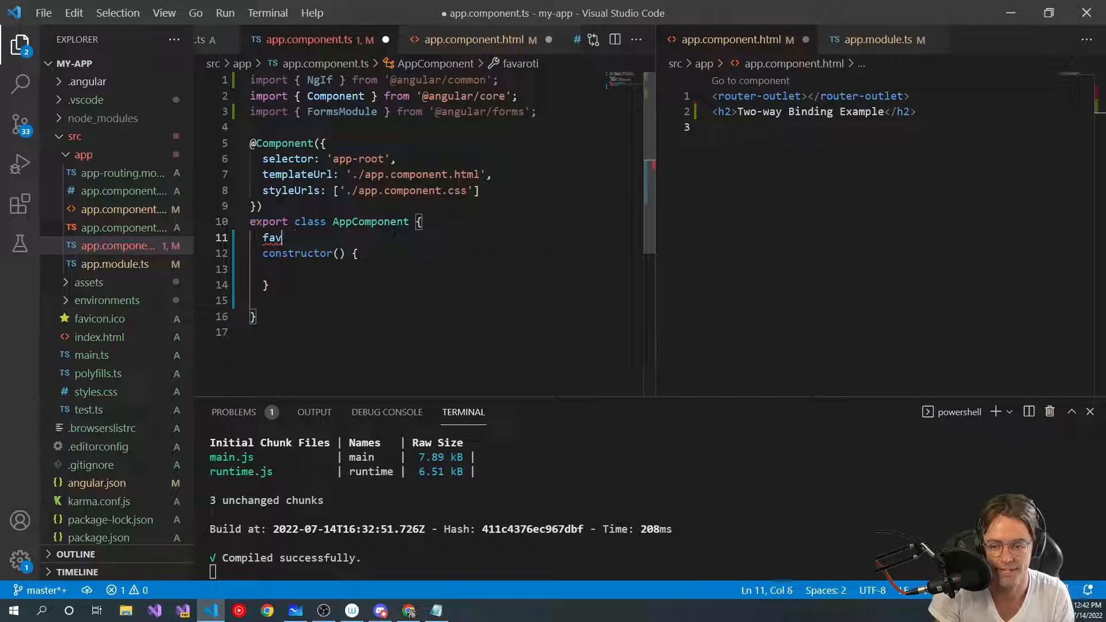
type("ori")
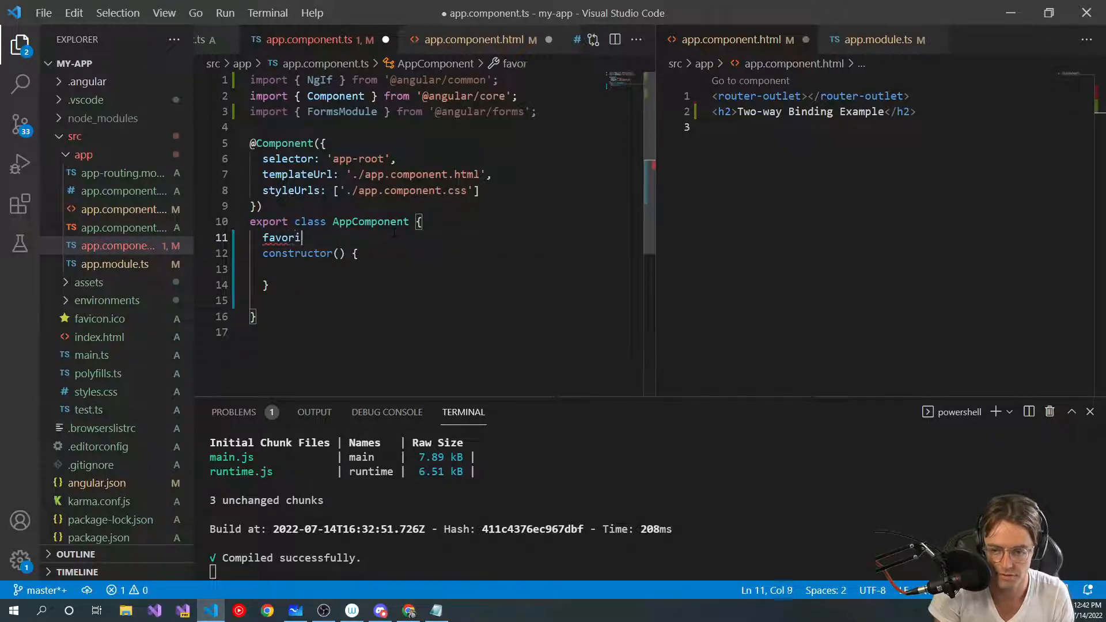
type("teAnimal")
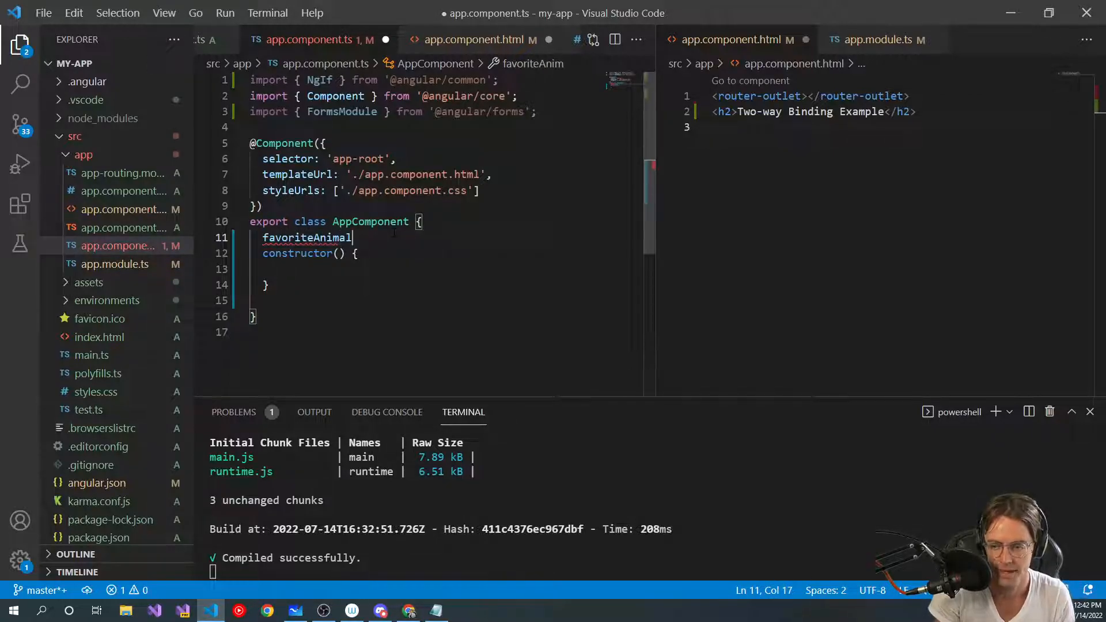
type(": string")
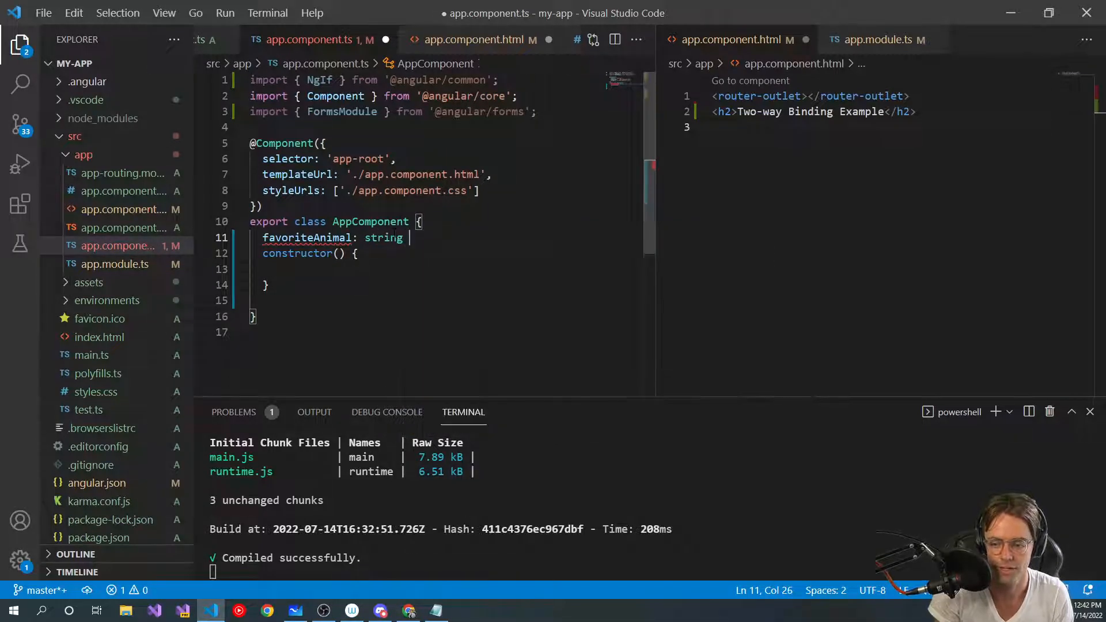
type("= \"tr\"")
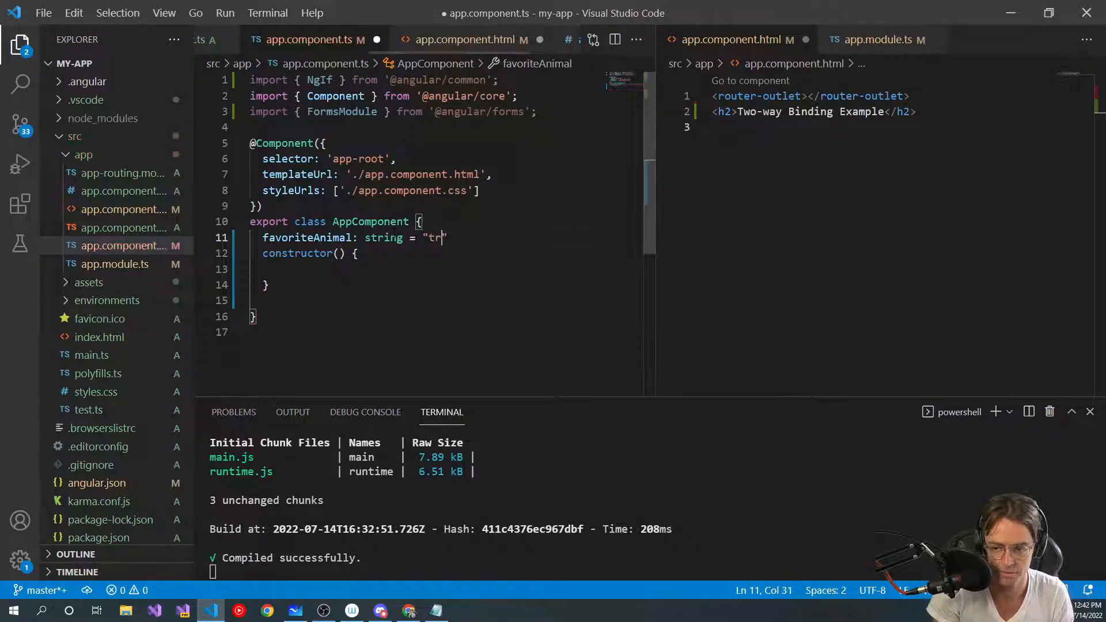
type("urtle")
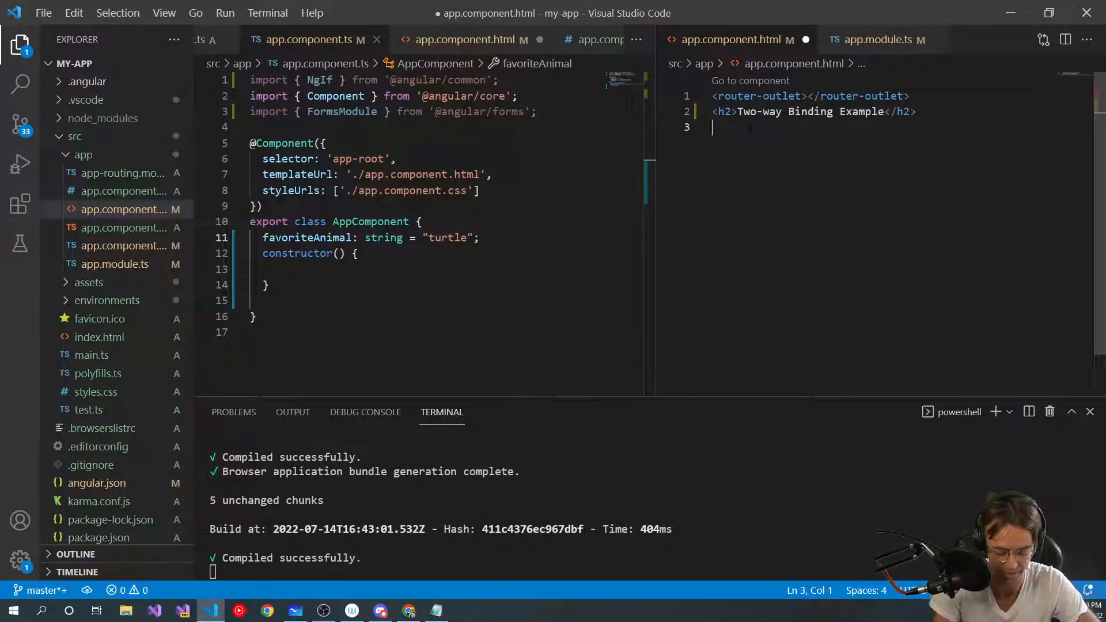
type("<input [(ngModel)]=\"favoriteAnimal\"  />")
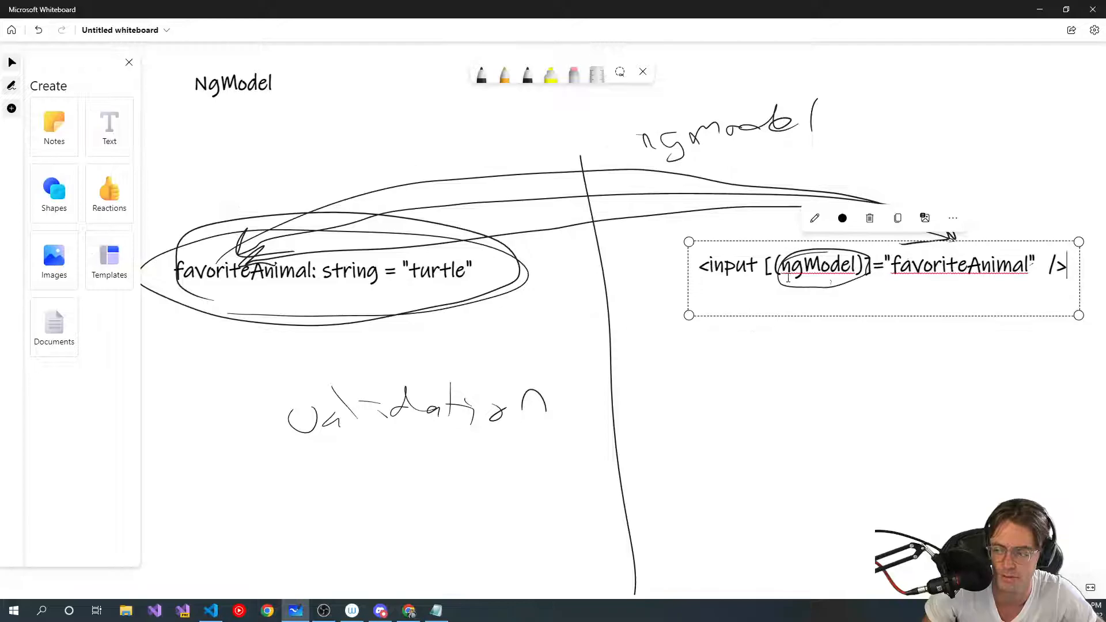
Switch back into the code editor to continue the input tag
left_click(210, 611)
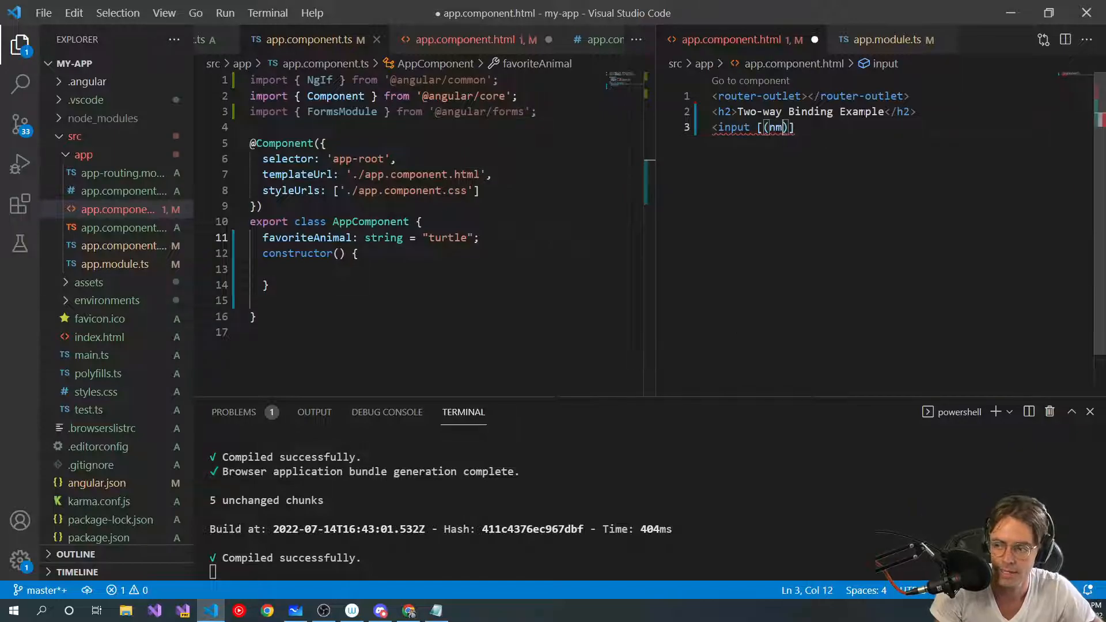
type("ngModel")
left_click(447, 111)
type("o,")
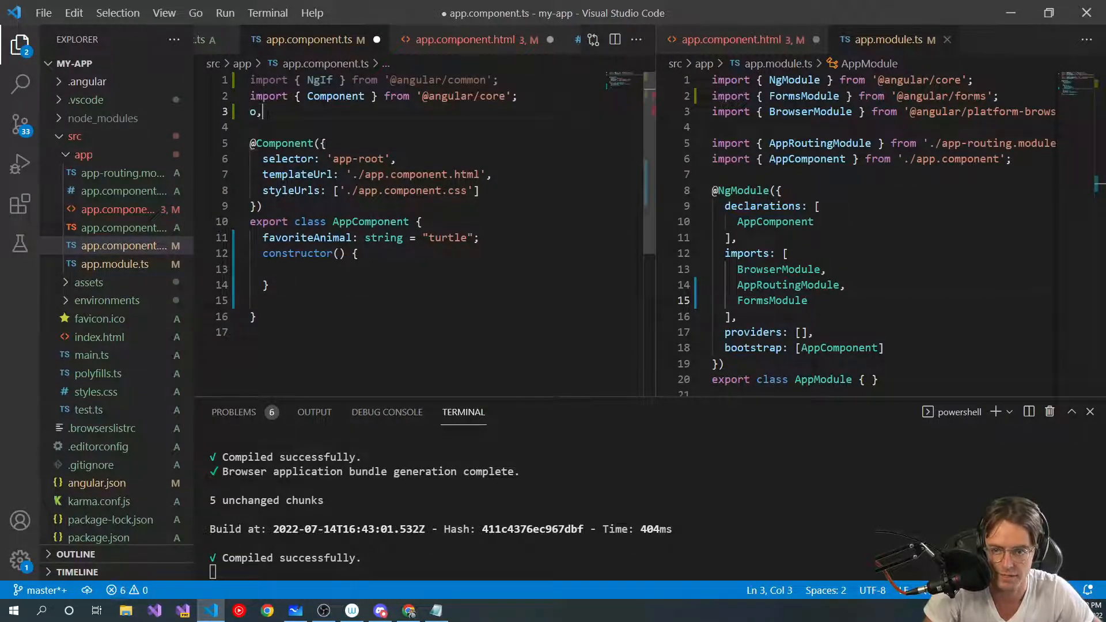
type("import { Fot")
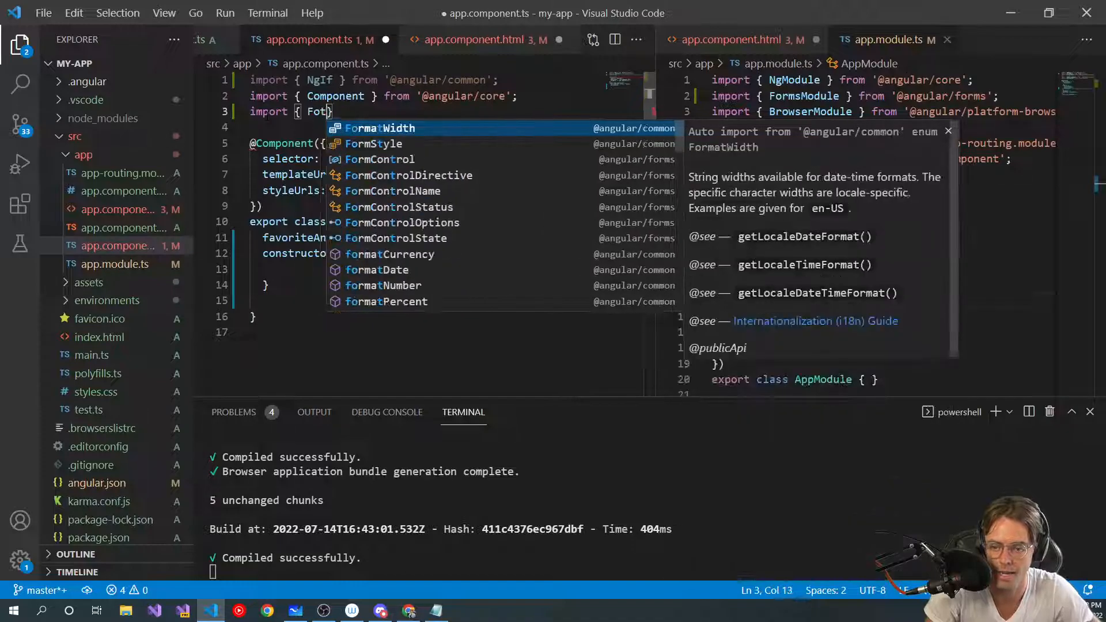
type("rms")
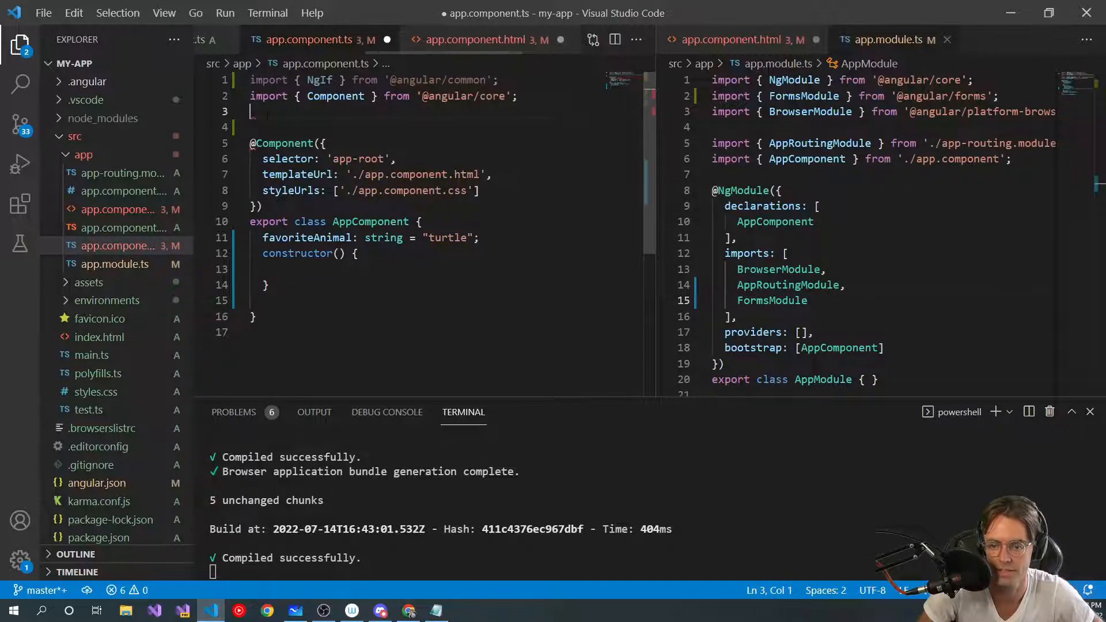
type("import { FormsModule } from '@angular/forms';")
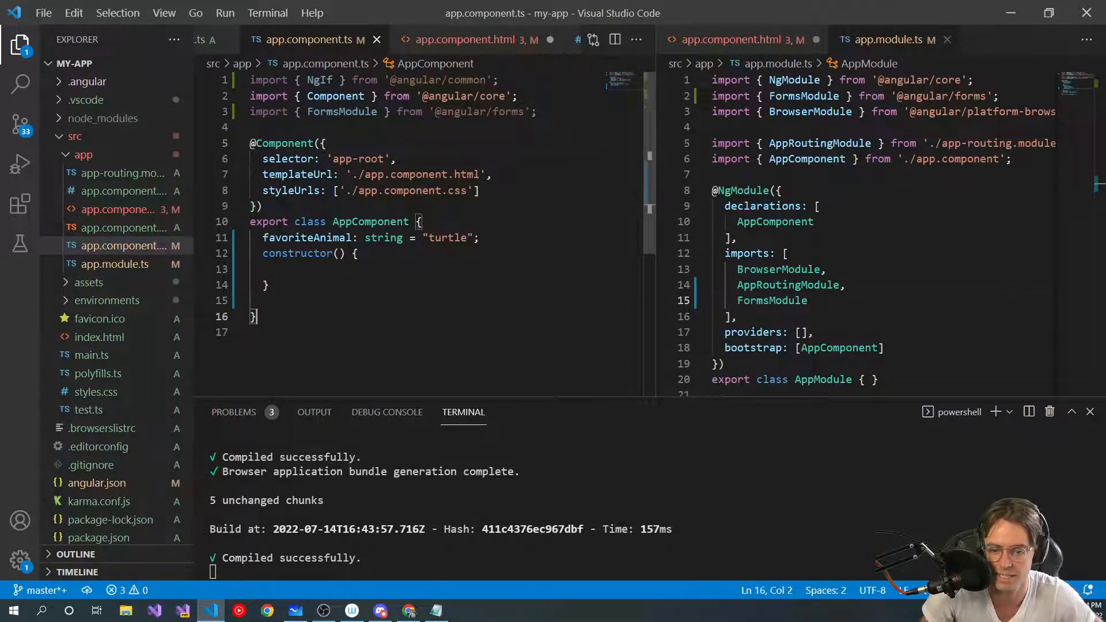
Confirm FormsModule is listed in AppModule's imports array
scroll("down", 3)
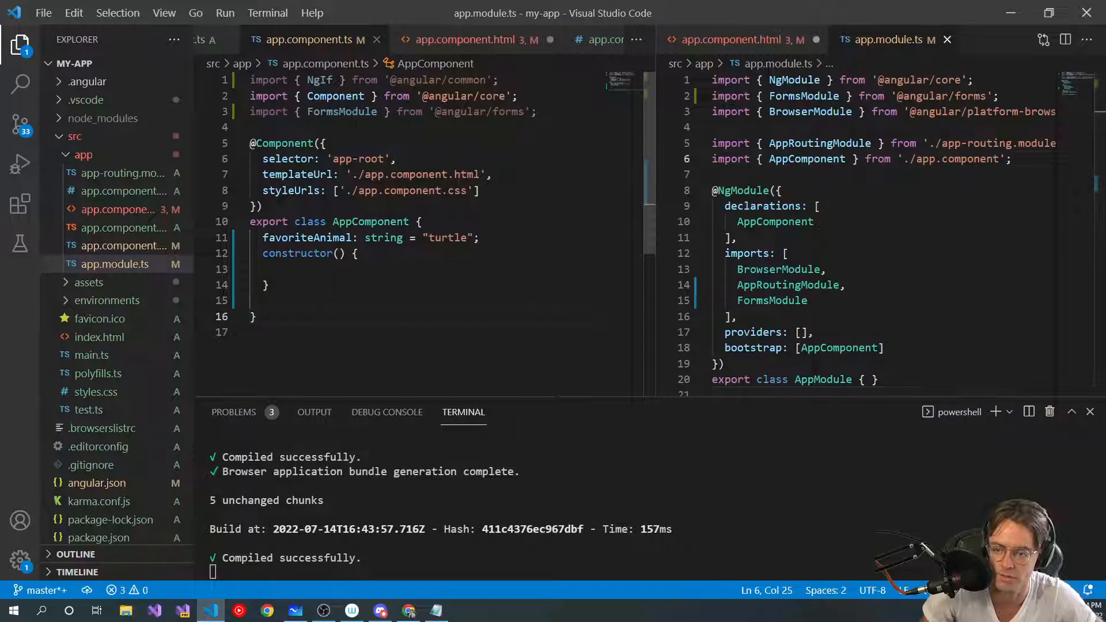
double_click(341, 111)
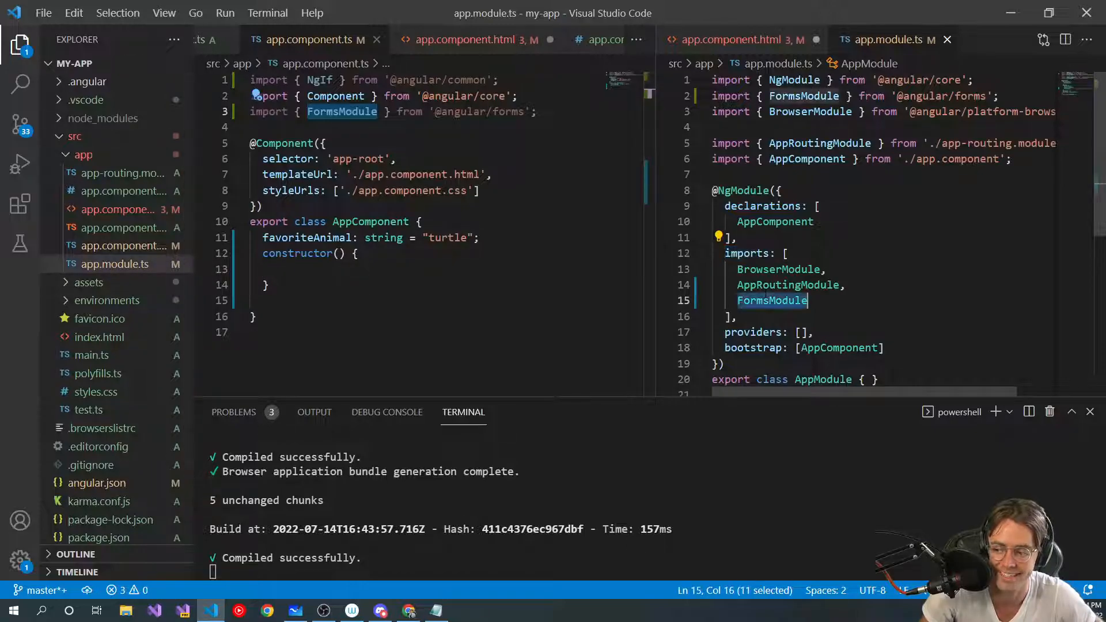
type("RF")
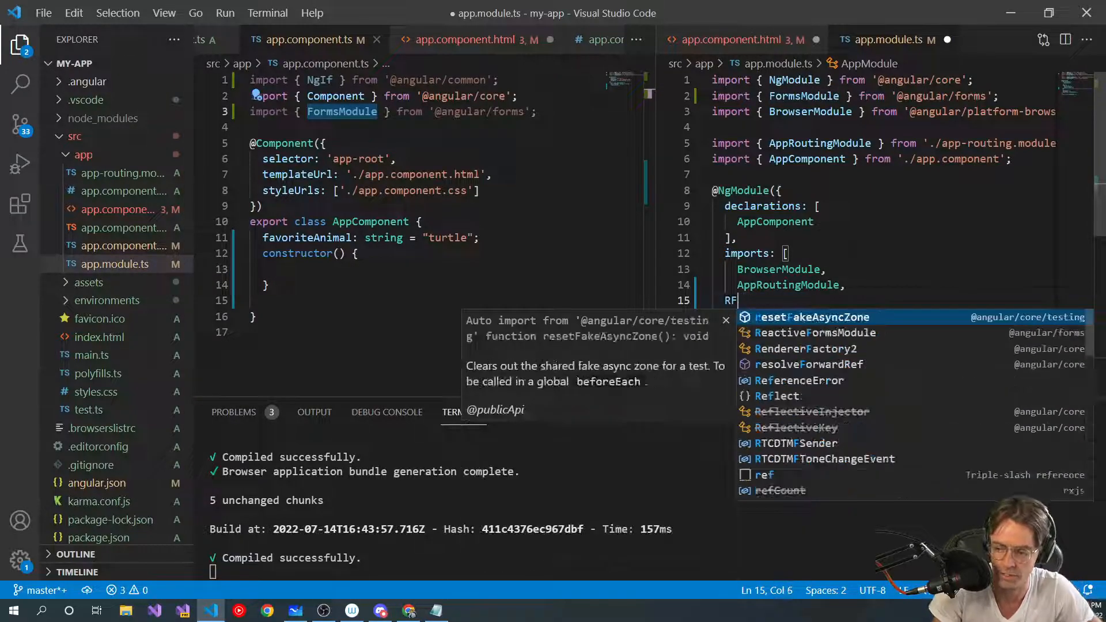
type("FormsModule")
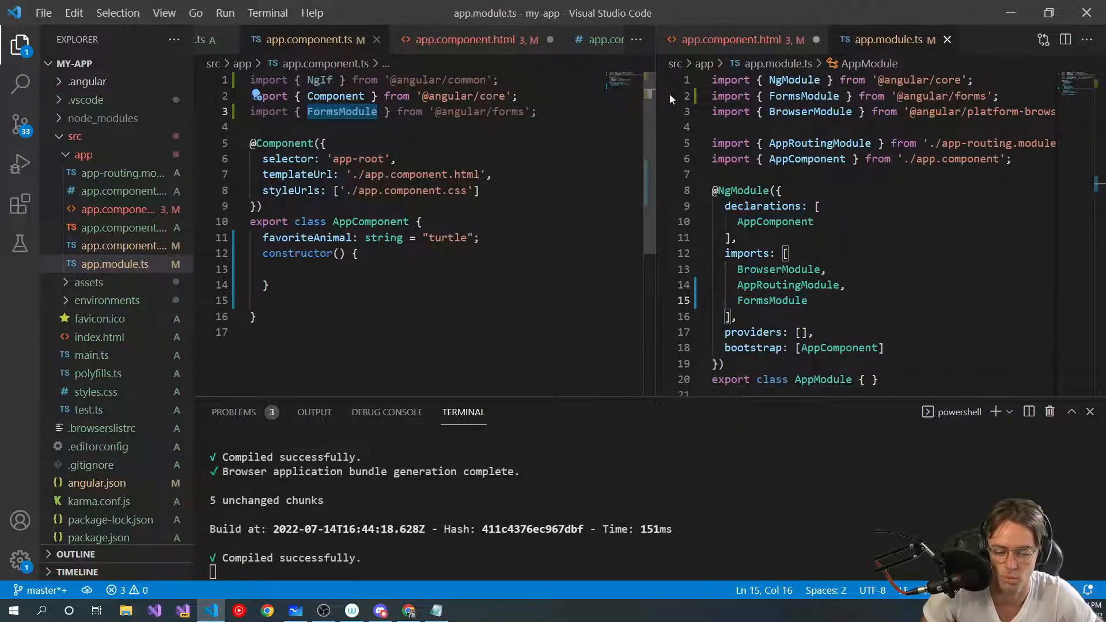
left_click(735, 39)
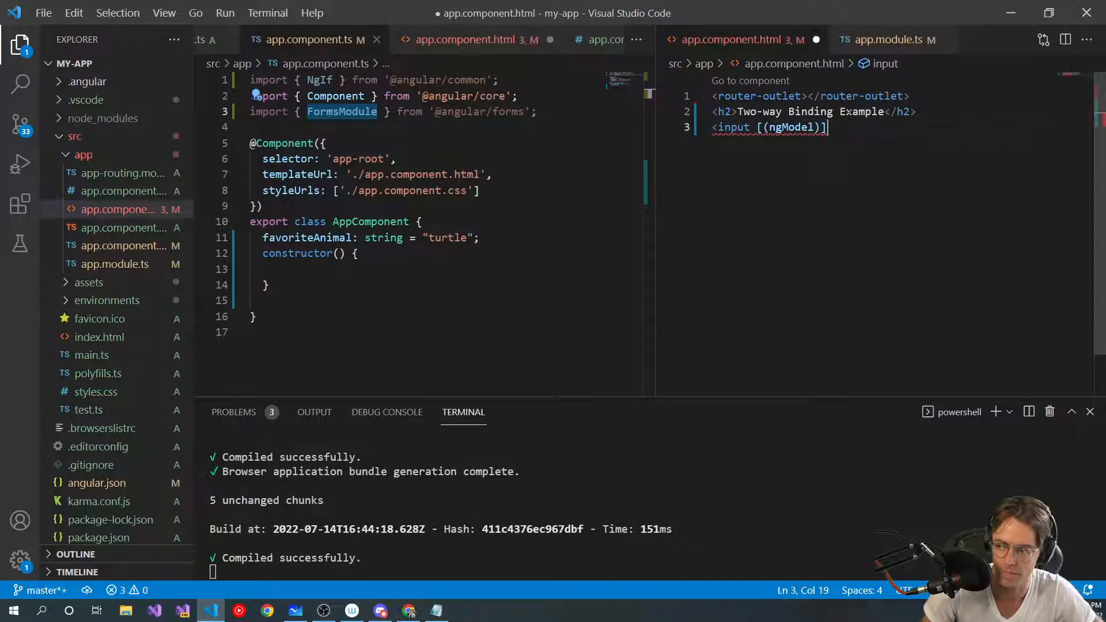
Bind the input's ngModel to "favoriteAnimal", fixing the misspelled name
type("=\"")
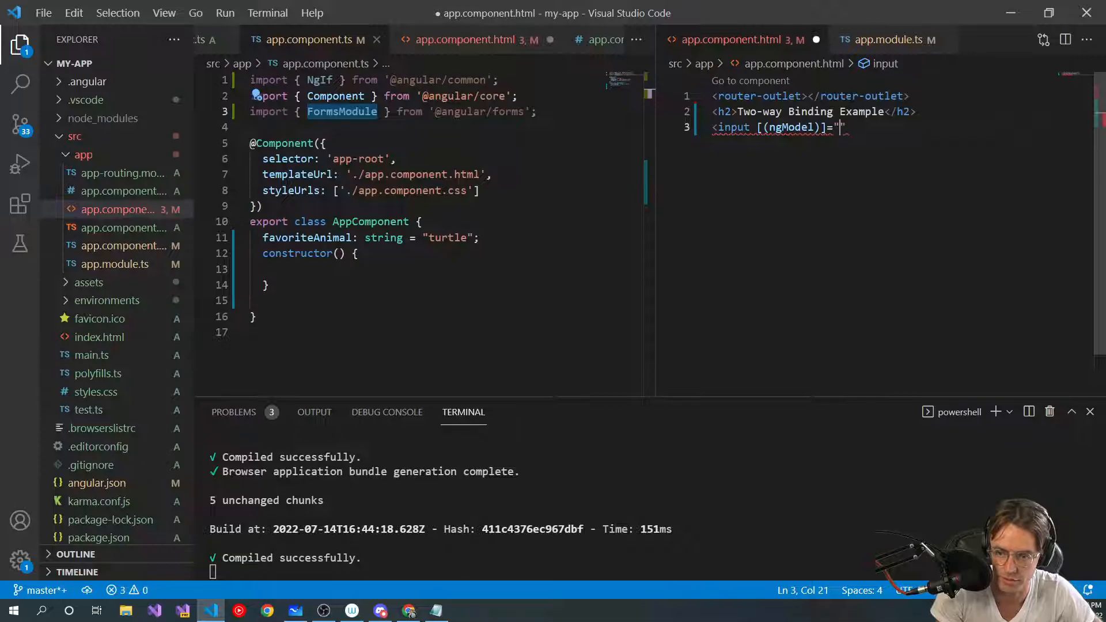
type("favortieAnimal")
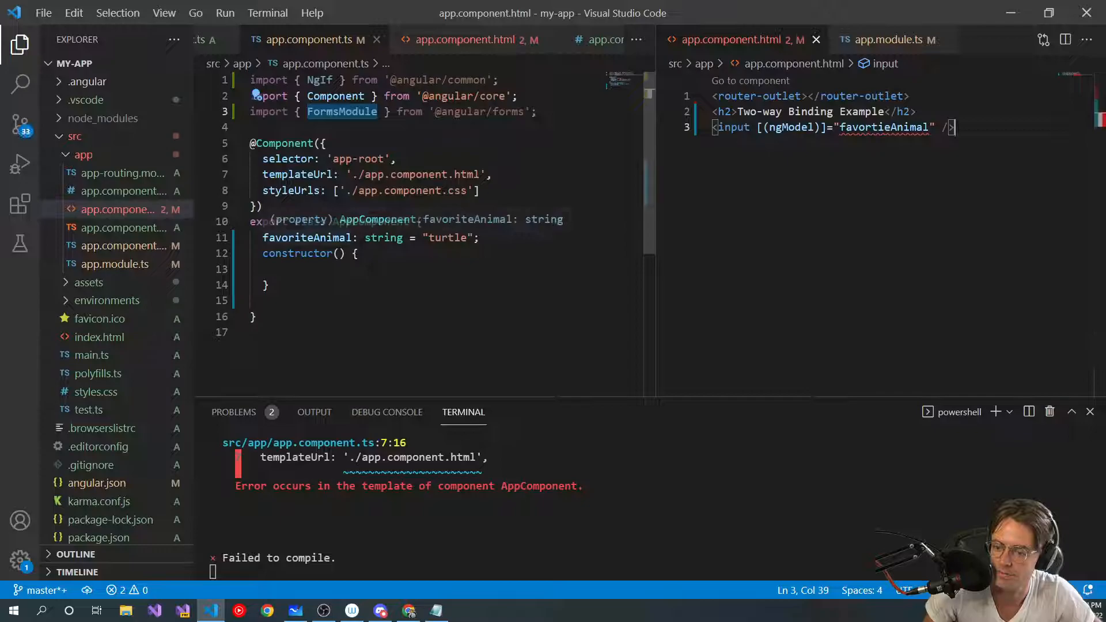
right_click(309, 237)
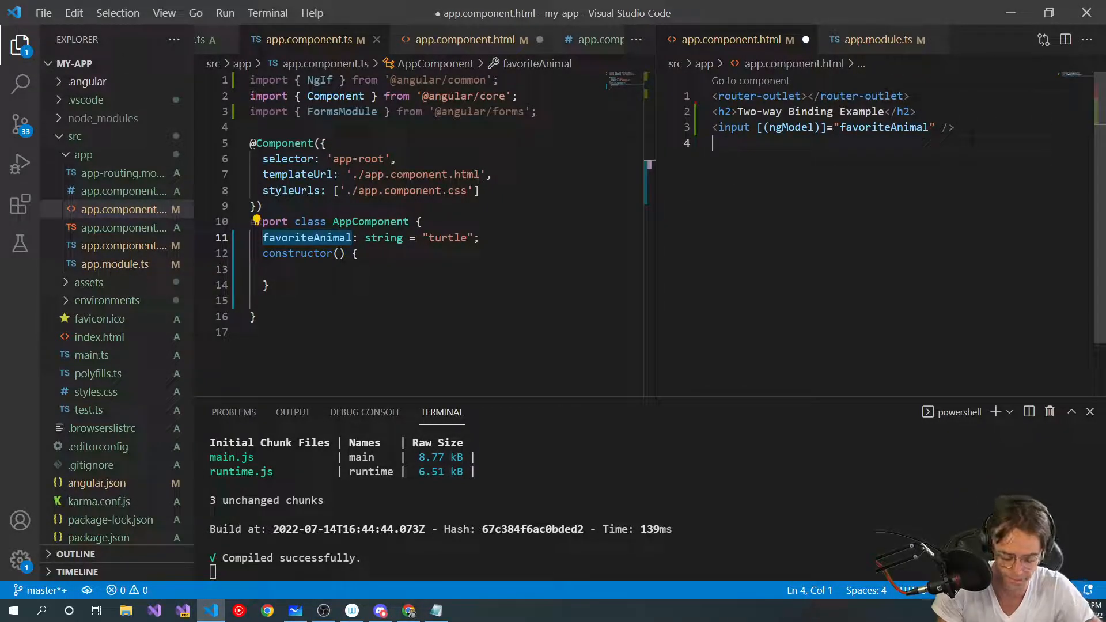
Add <p>{{favoriteAnimal}}</p> below the input to display the property
type("<p></p>")
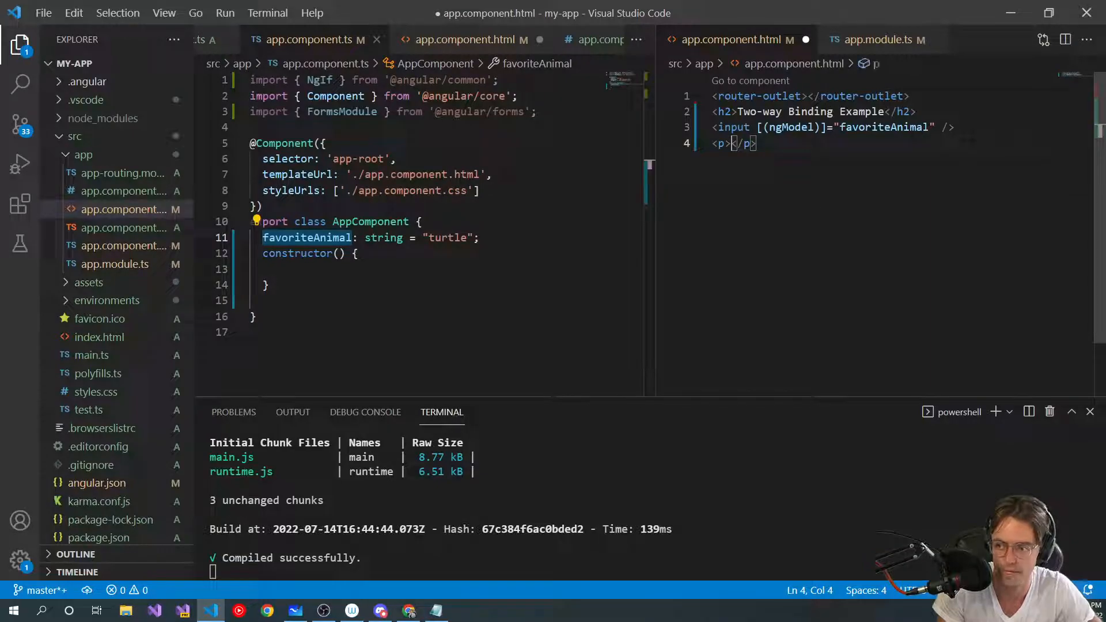
type("{{}}")
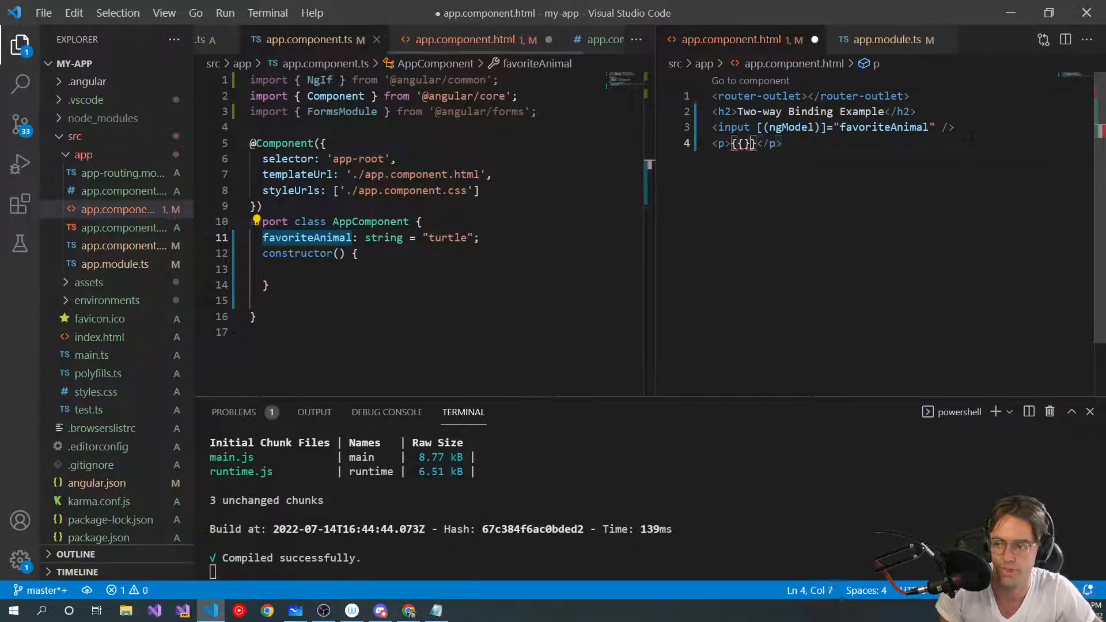
type("f")
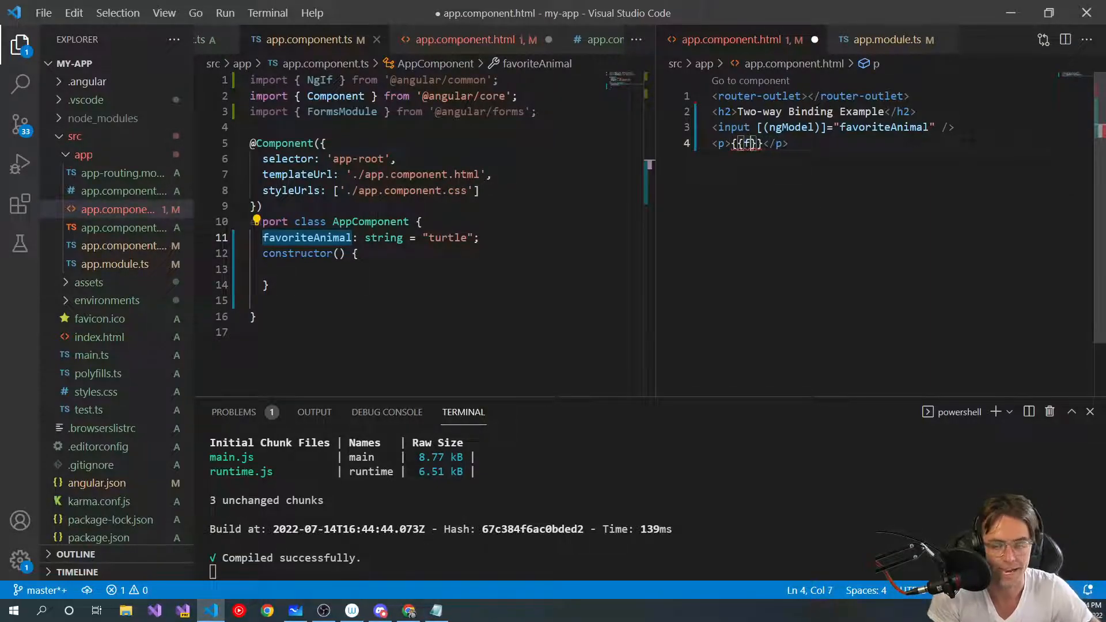
type("favoriteAnimal")
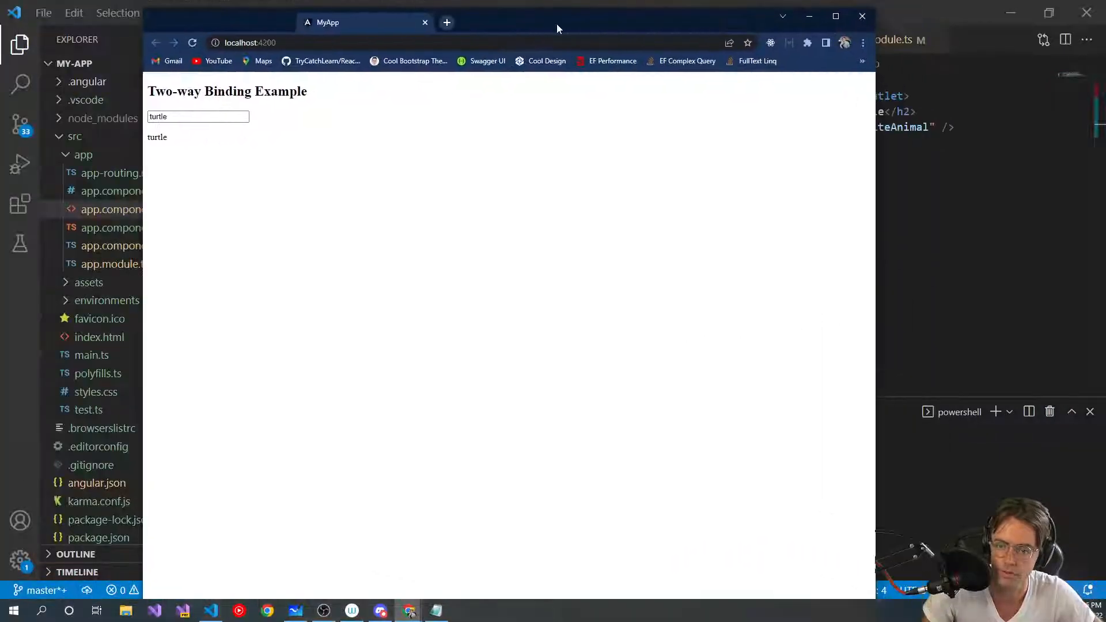
Maximize Chrome and edit 'turtle' in the input, watching the paragraph echo each change live
left_click(836, 16)
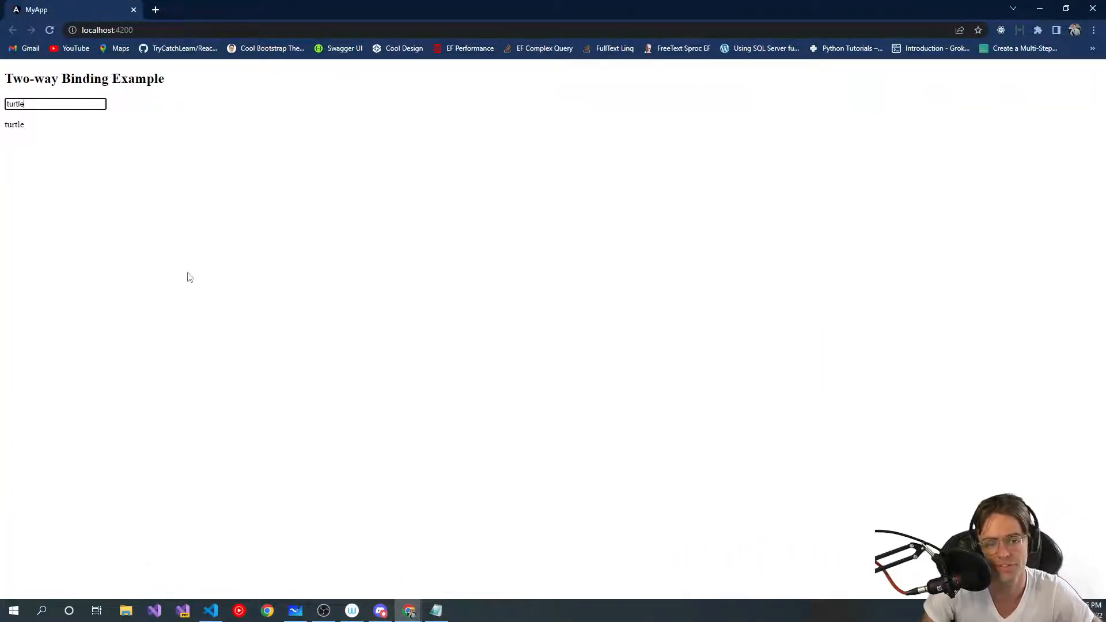
mouse_move(516, 244)
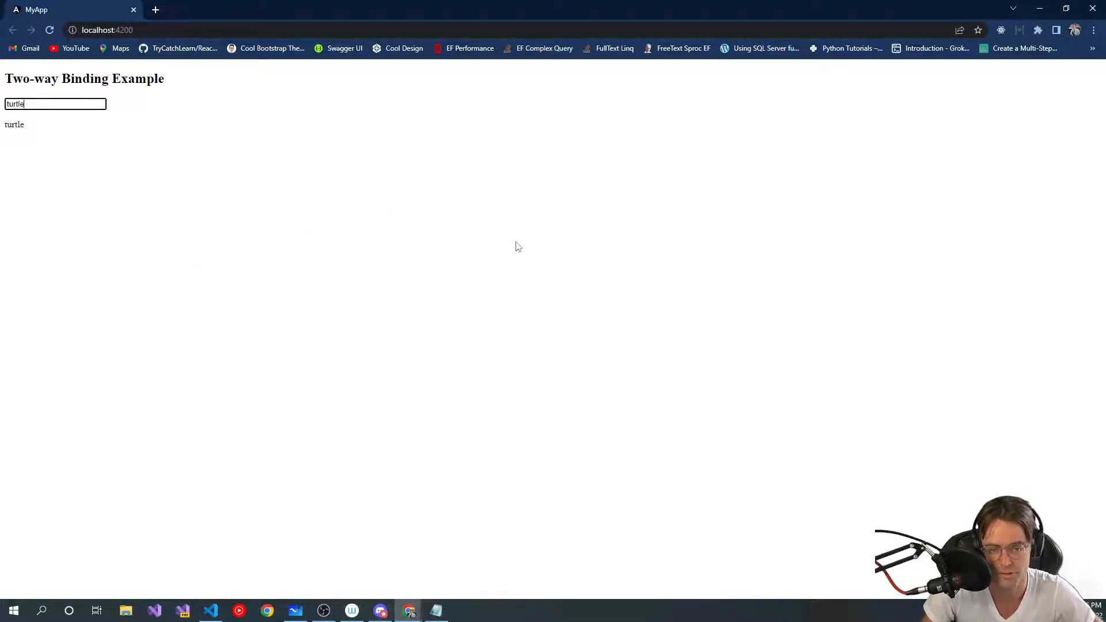
key("Backspace")
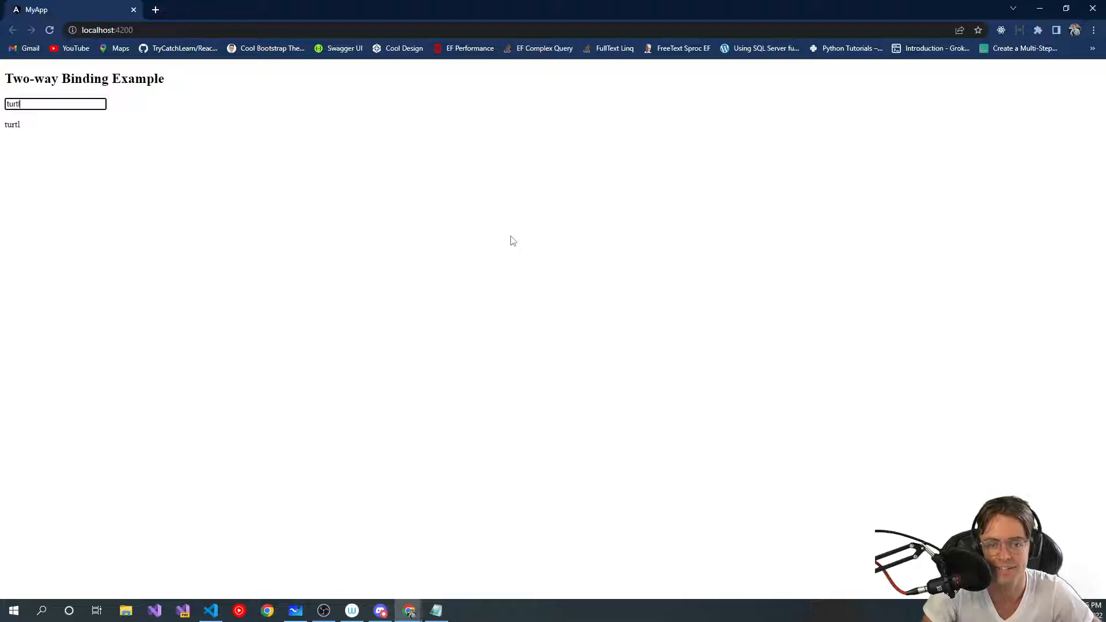
type("e")
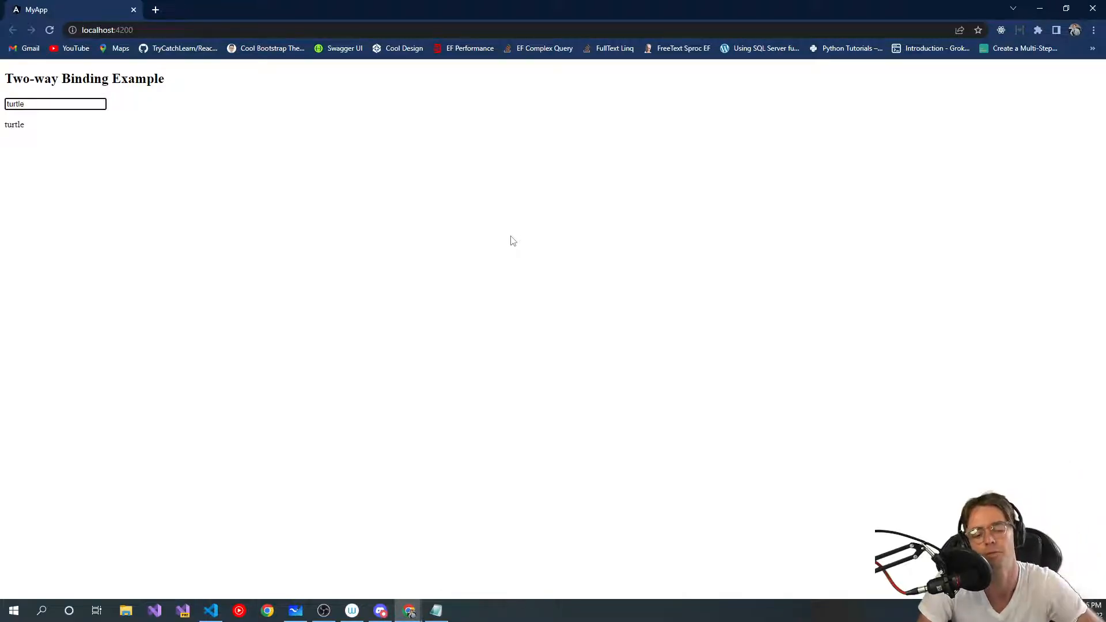
key("Backspace")
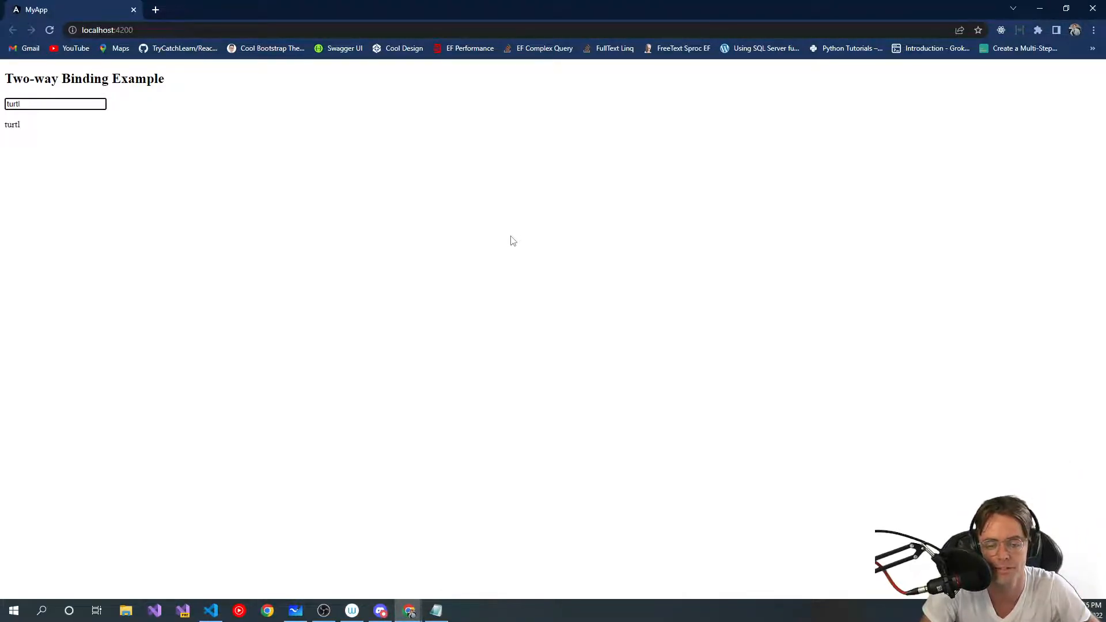